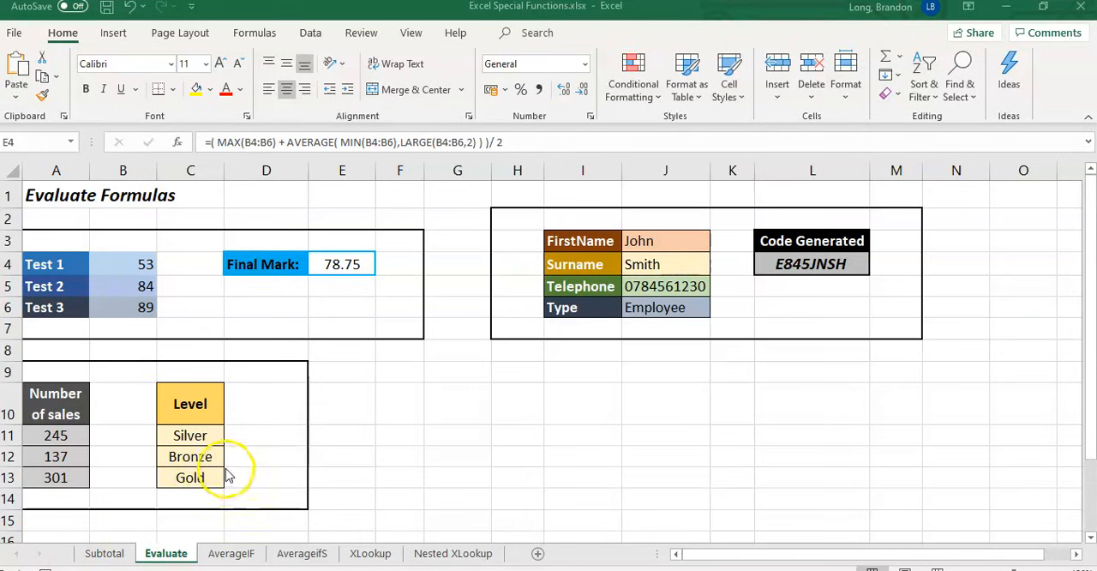
mouse_move(167, 446)
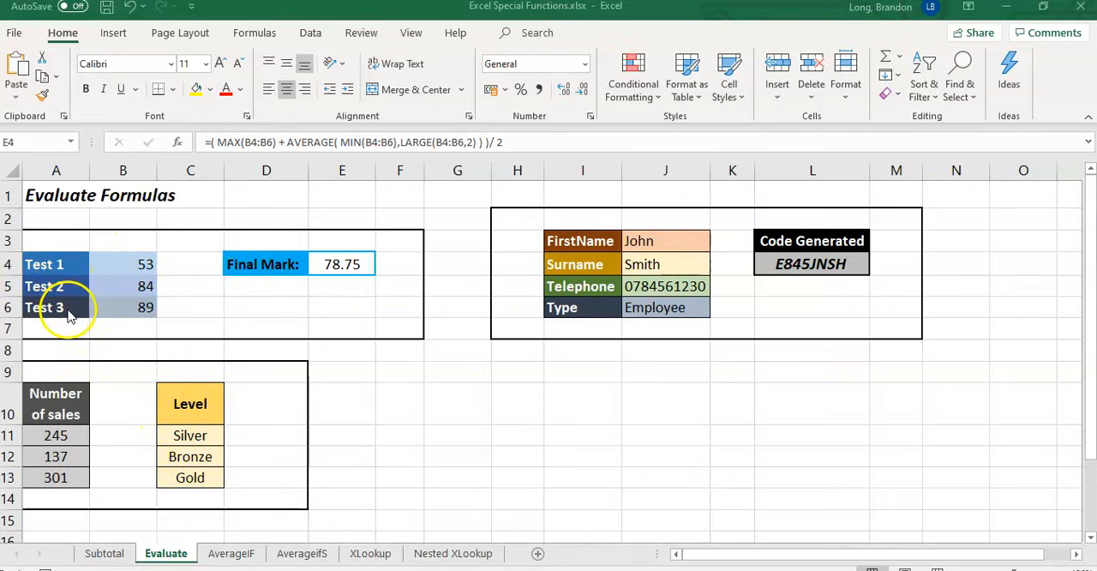
mouse_move(347, 270)
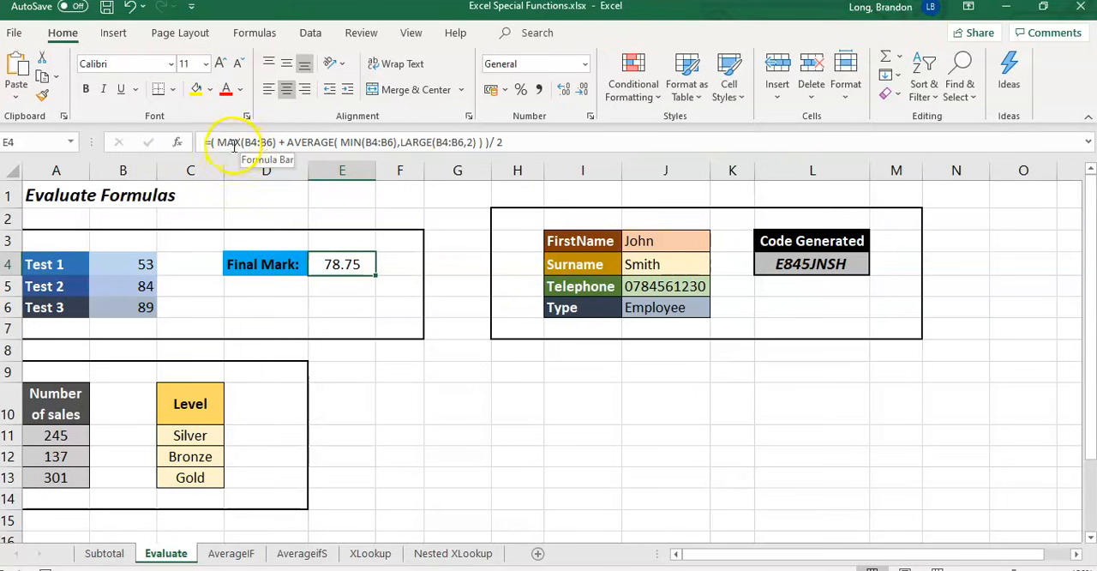
mouse_move(296, 152)
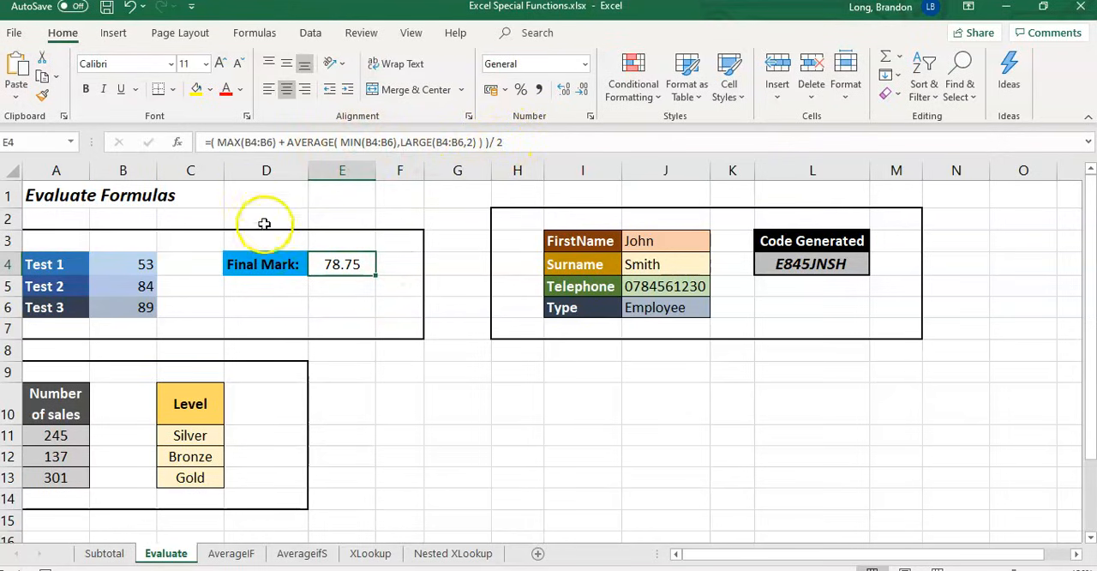
mouse_move(296, 187)
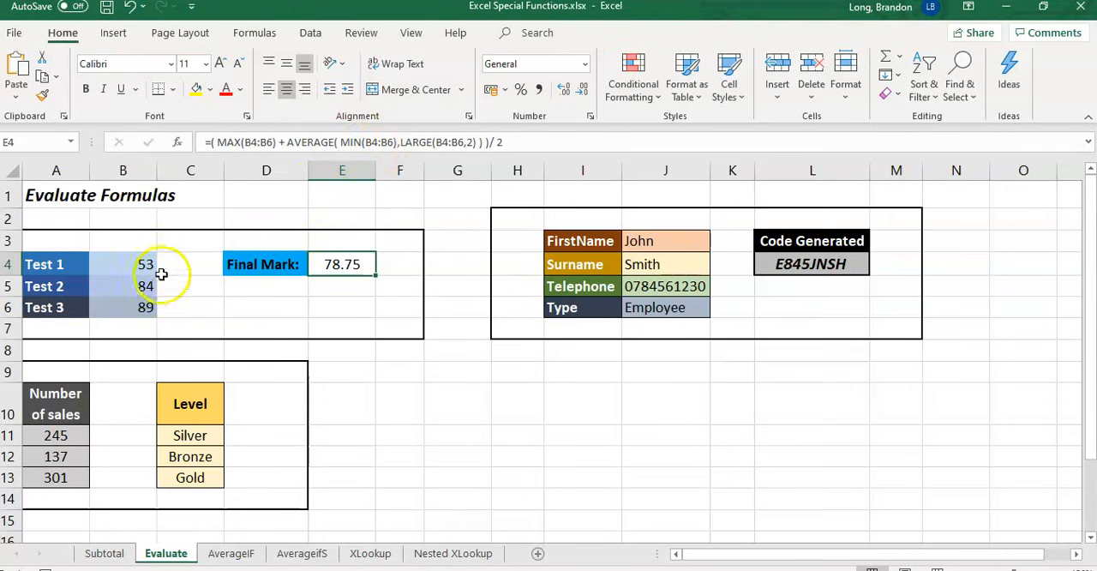
mouse_move(408, 142)
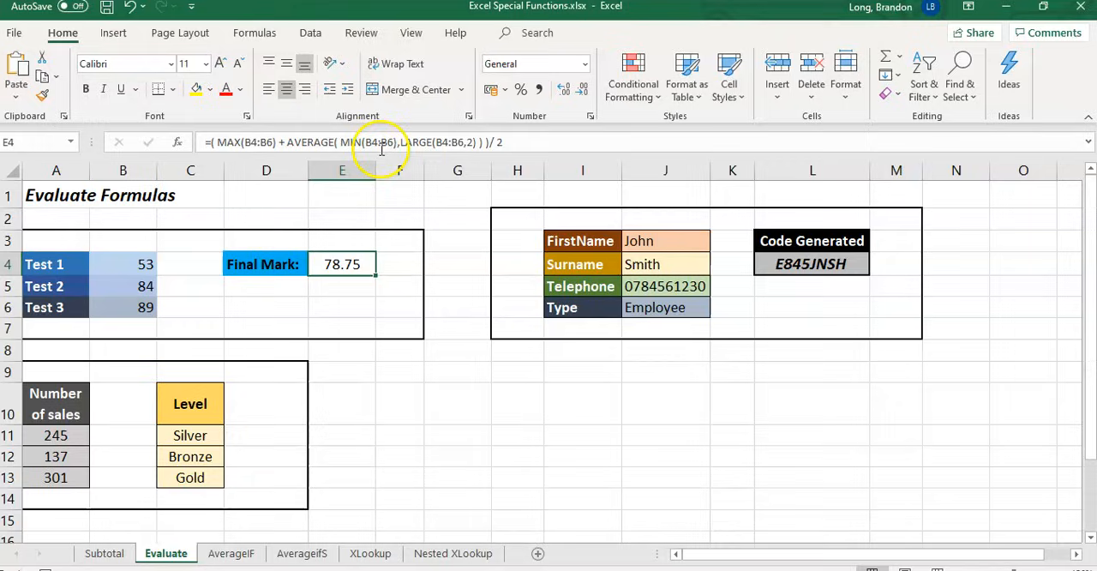
mouse_move(369, 143)
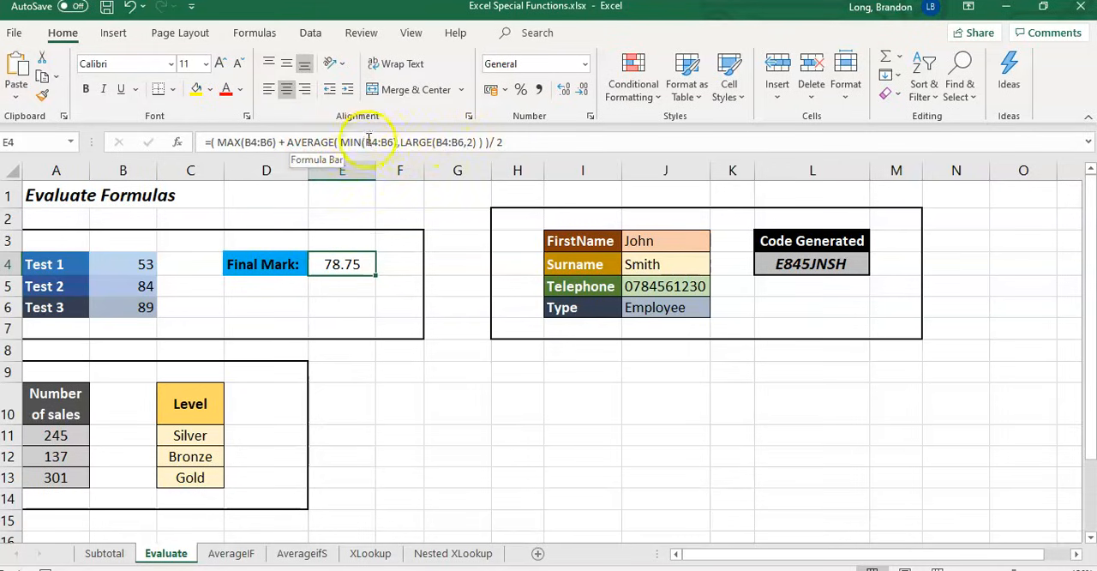
mouse_move(514, 141)
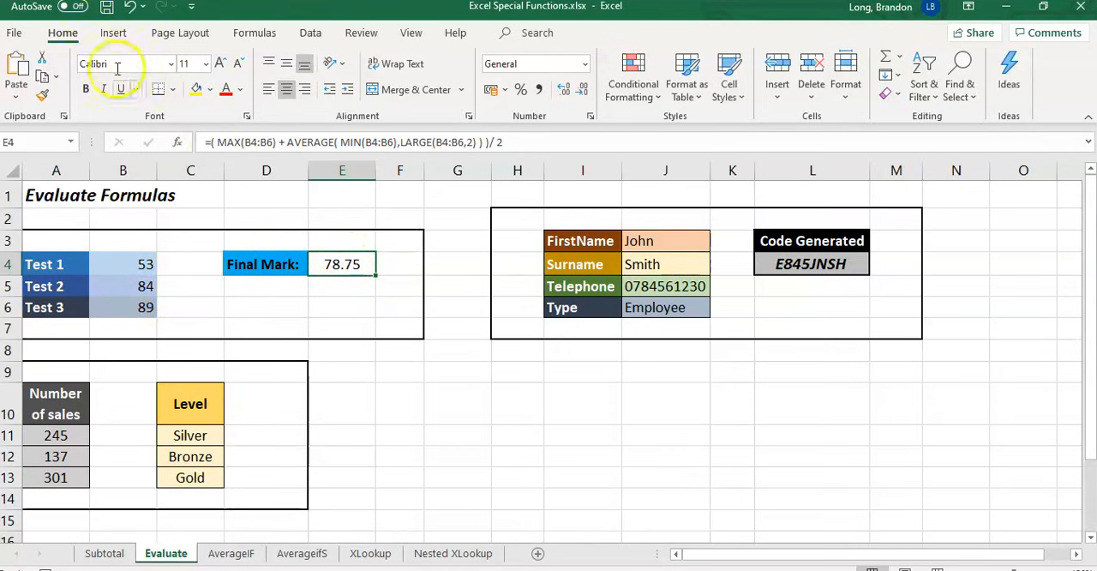
Step: Launch Evaluate Formula from the Formulas tab on the Final Mark formula in E4
left_click(254, 33)
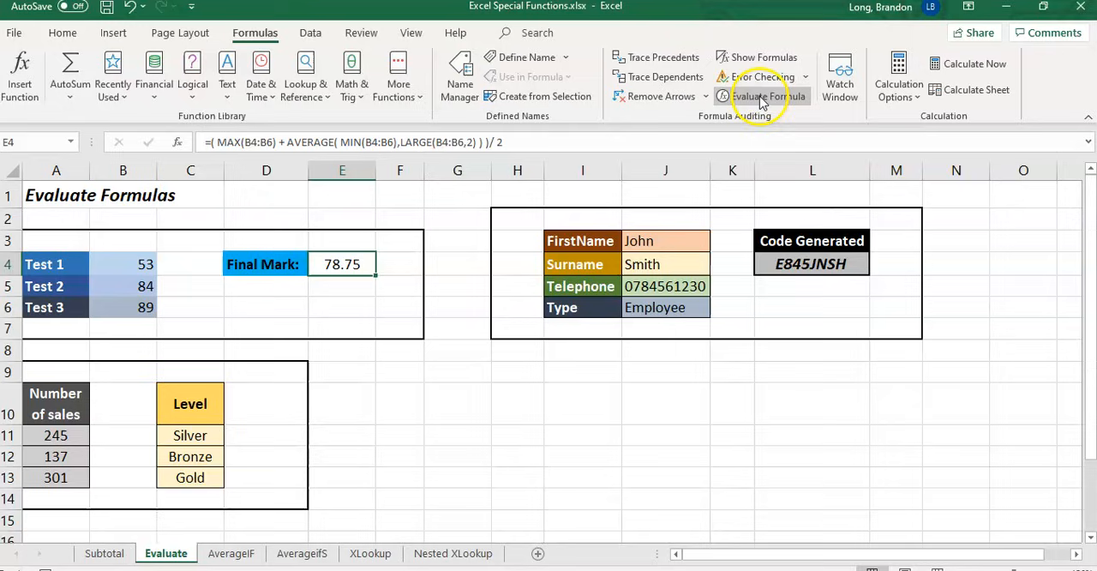
left_click(761, 95)
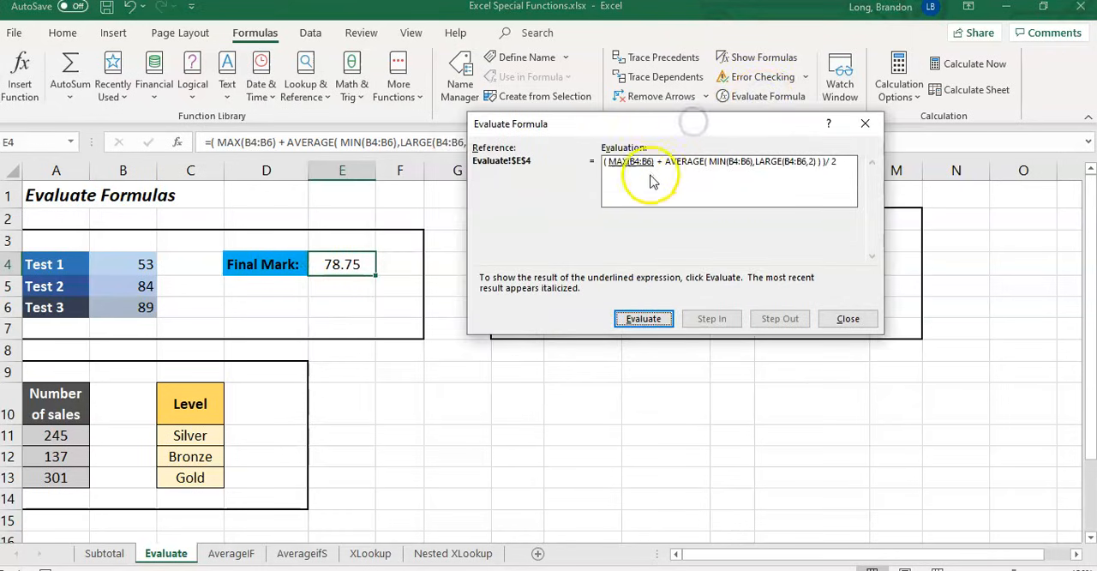
mouse_move(720, 189)
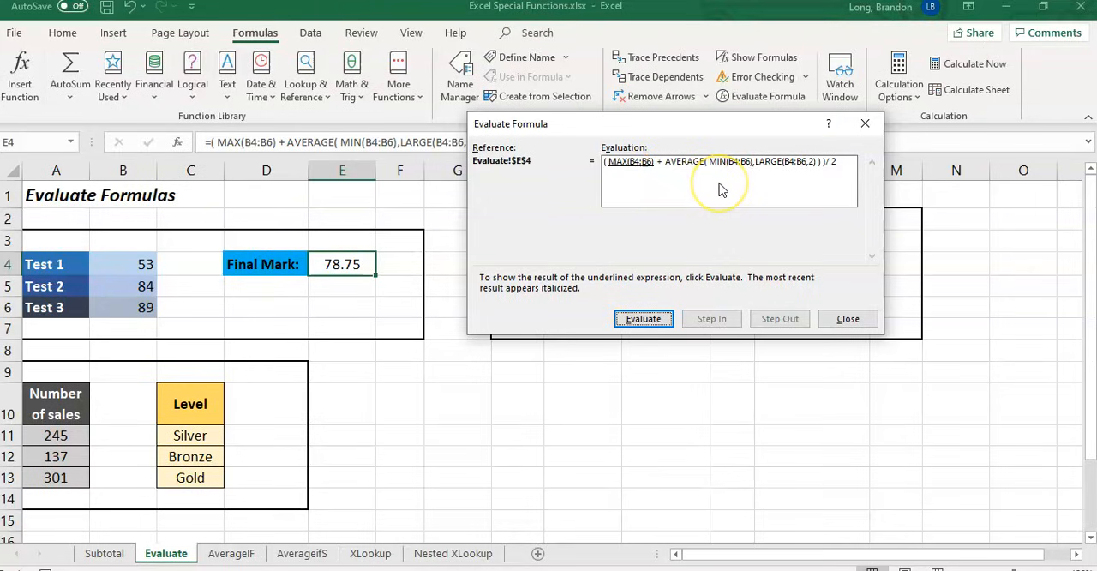
mouse_move(720, 186)
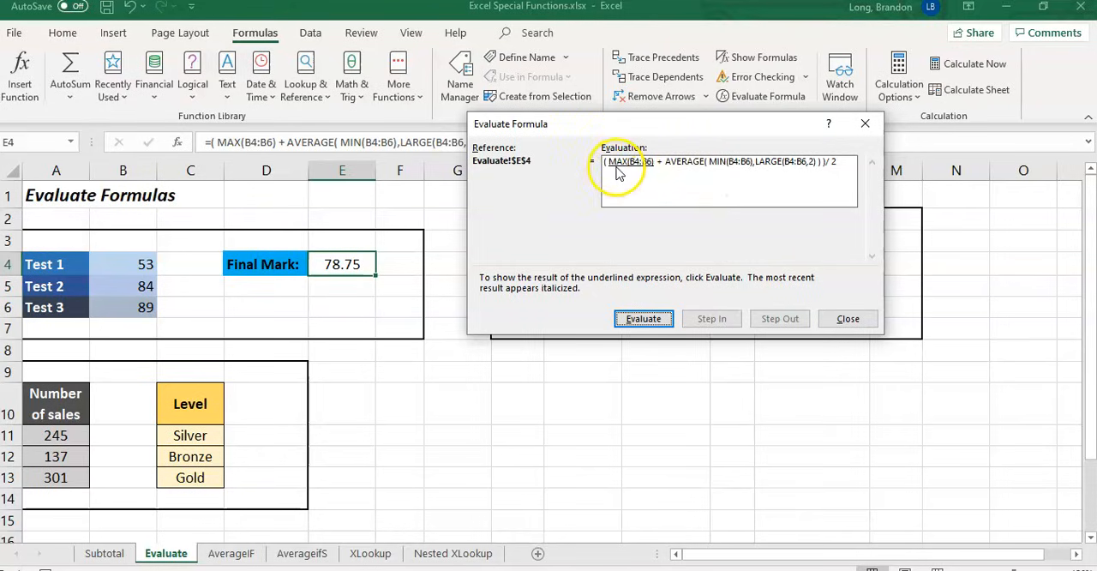
mouse_move(651, 177)
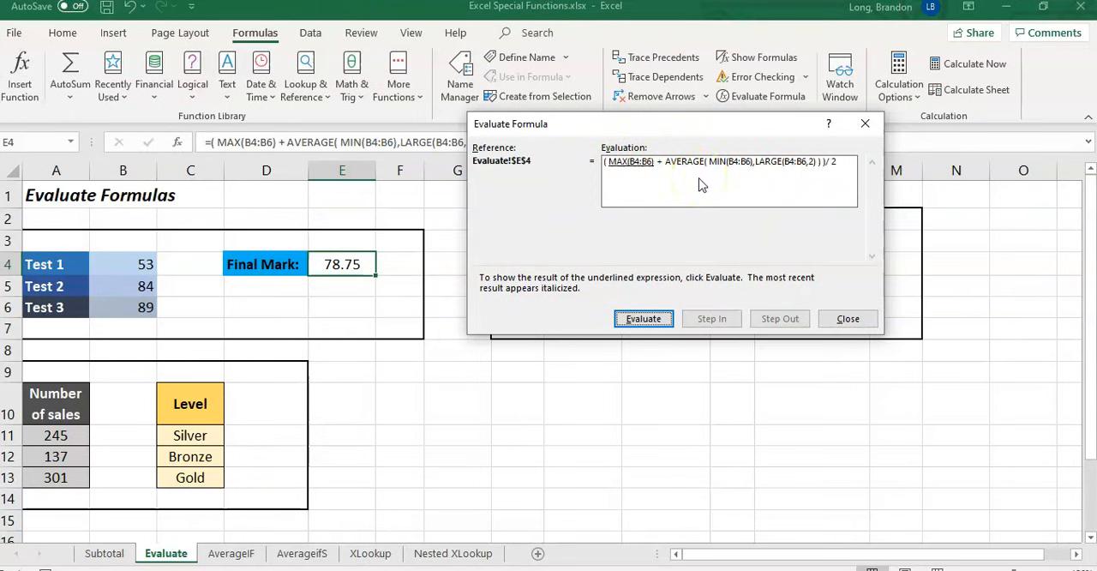
mouse_move(769, 185)
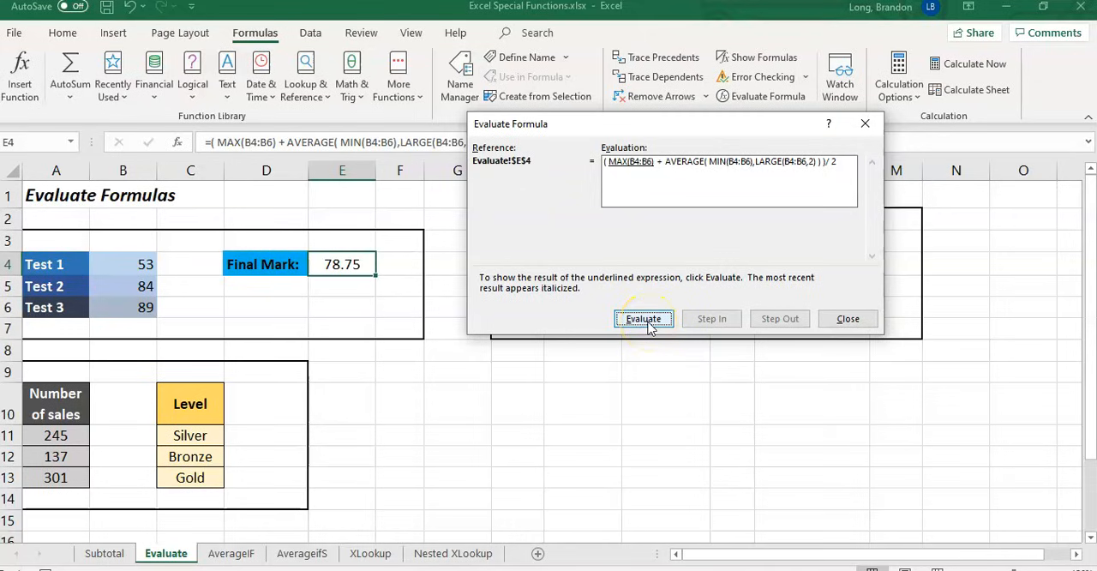
Step: Step through highest, lowest and second-largest scores, averaging and halving 157.5 to 78.75
left_click(643, 318)
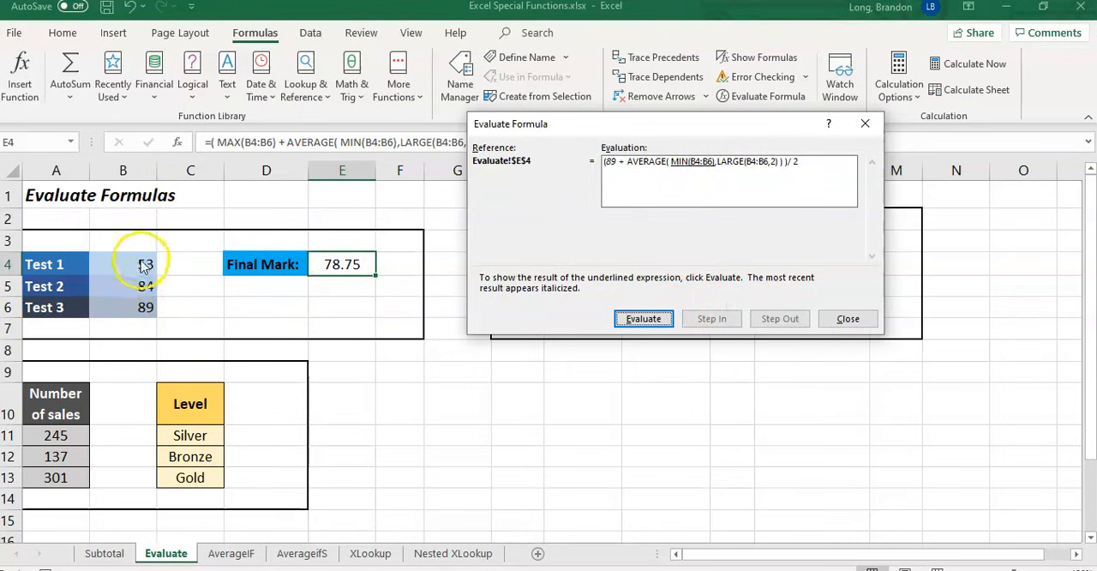
left_click(643, 317)
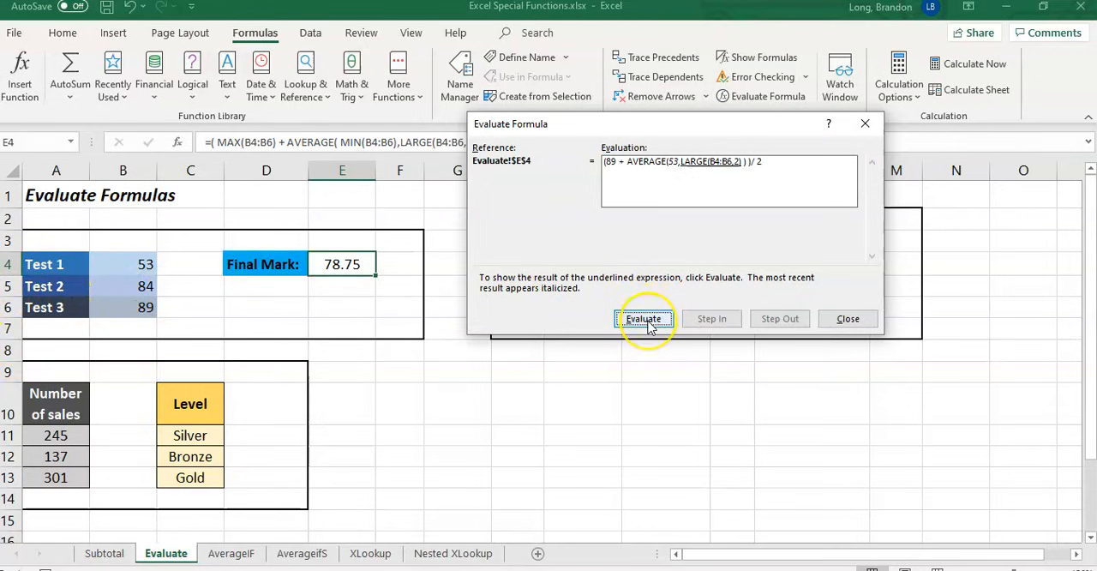
left_click(643, 318)
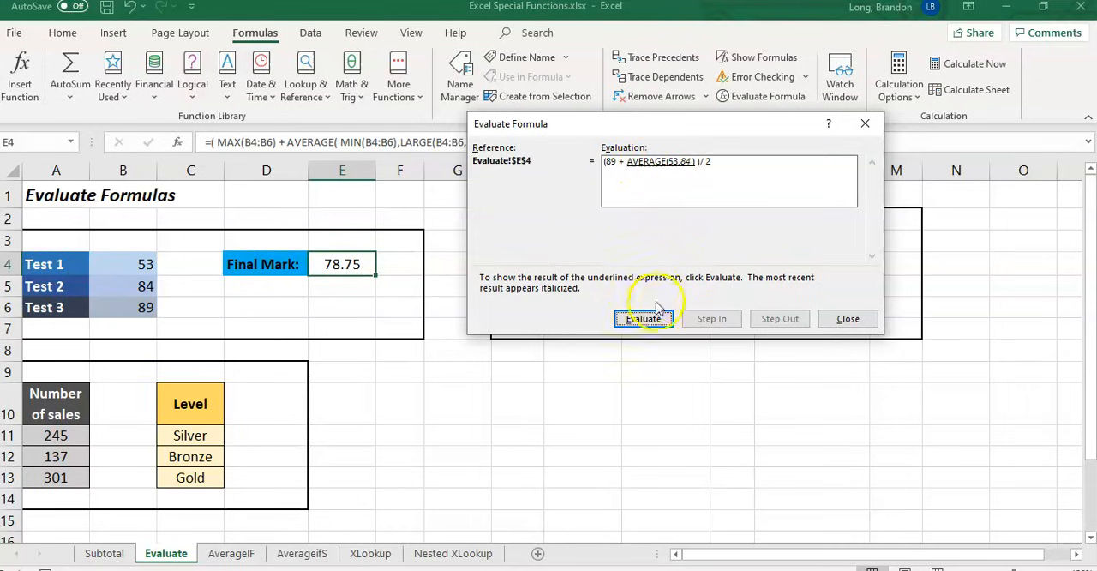
left_click(642, 318)
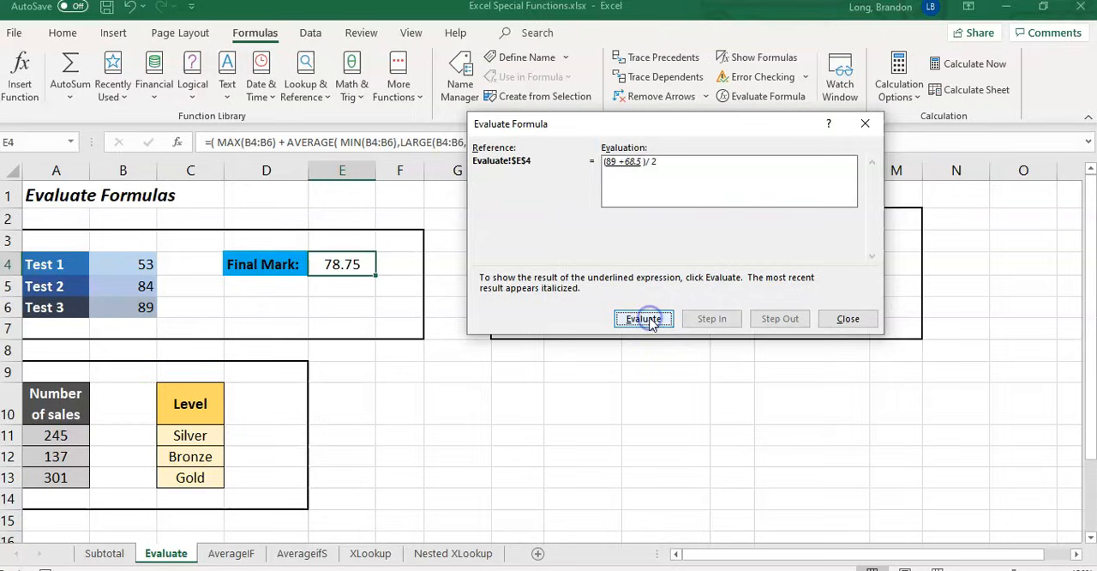
left_click(643, 317)
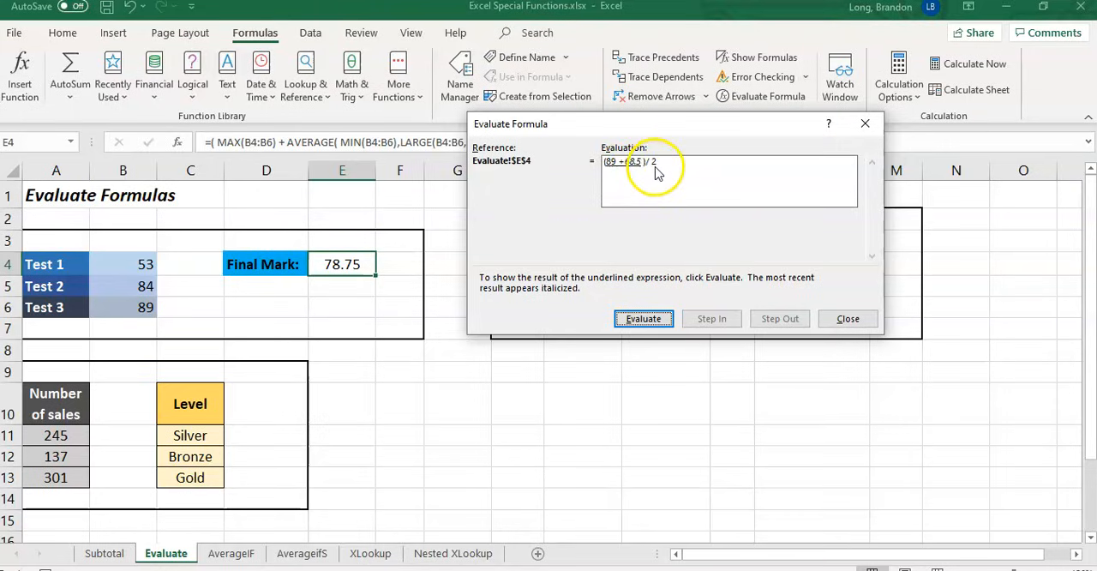
mouse_move(732, 182)
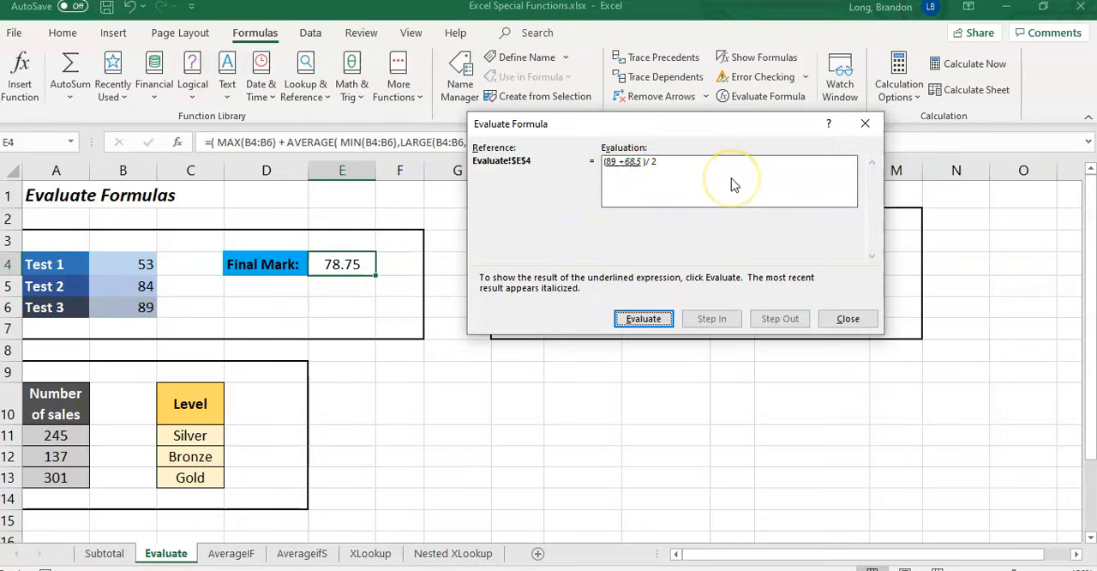
left_click(644, 318)
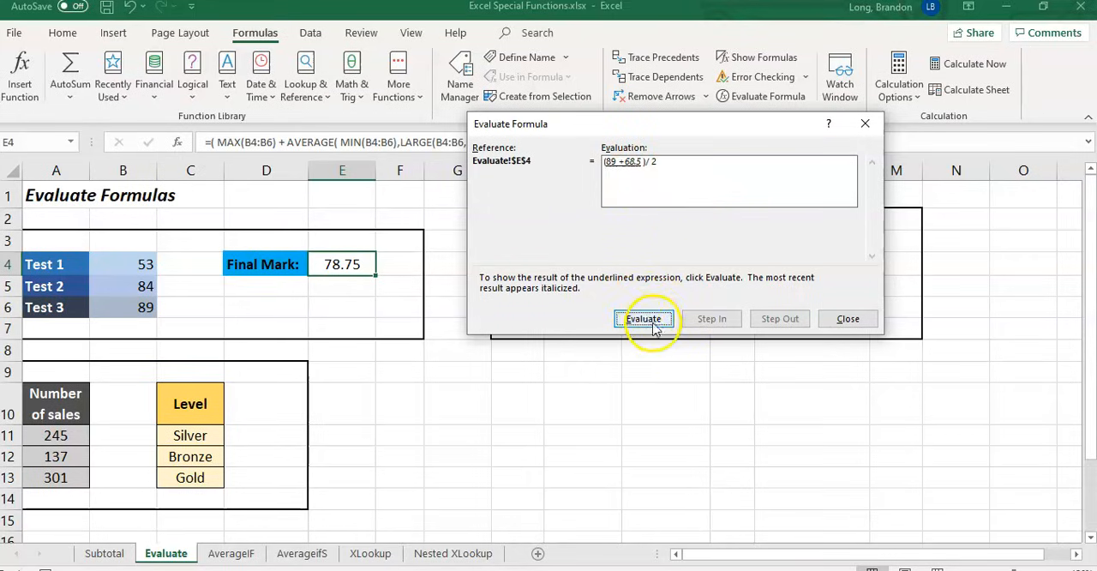
left_click(643, 318)
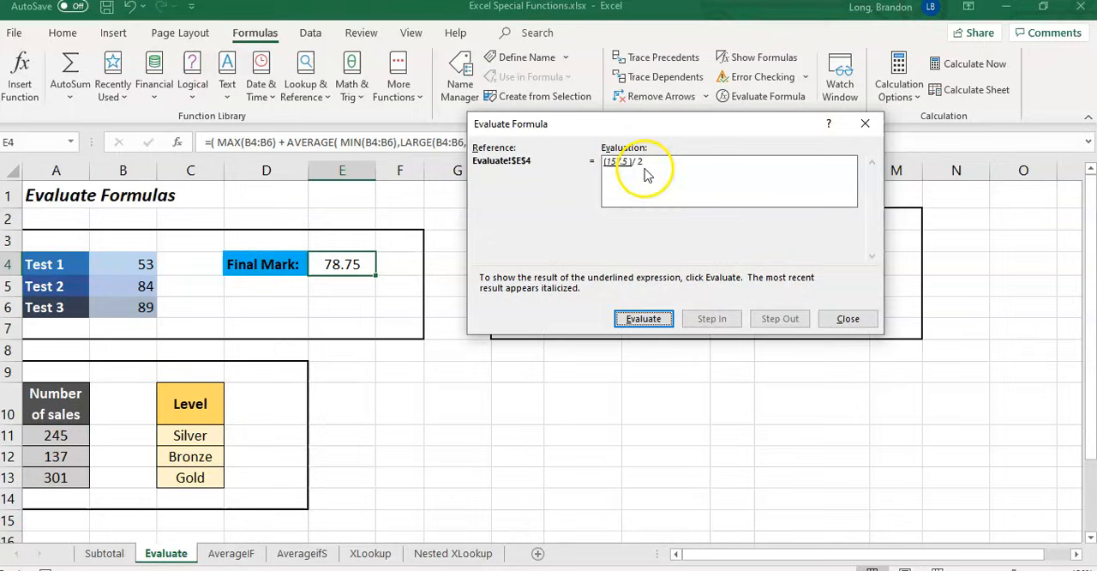
left_click(642, 318)
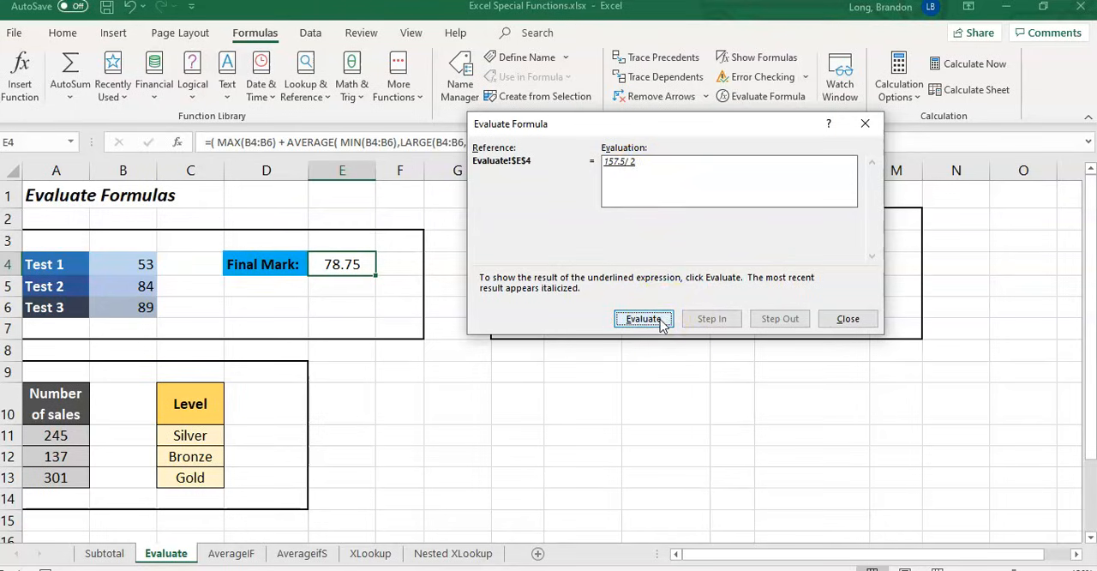
left_click(643, 318)
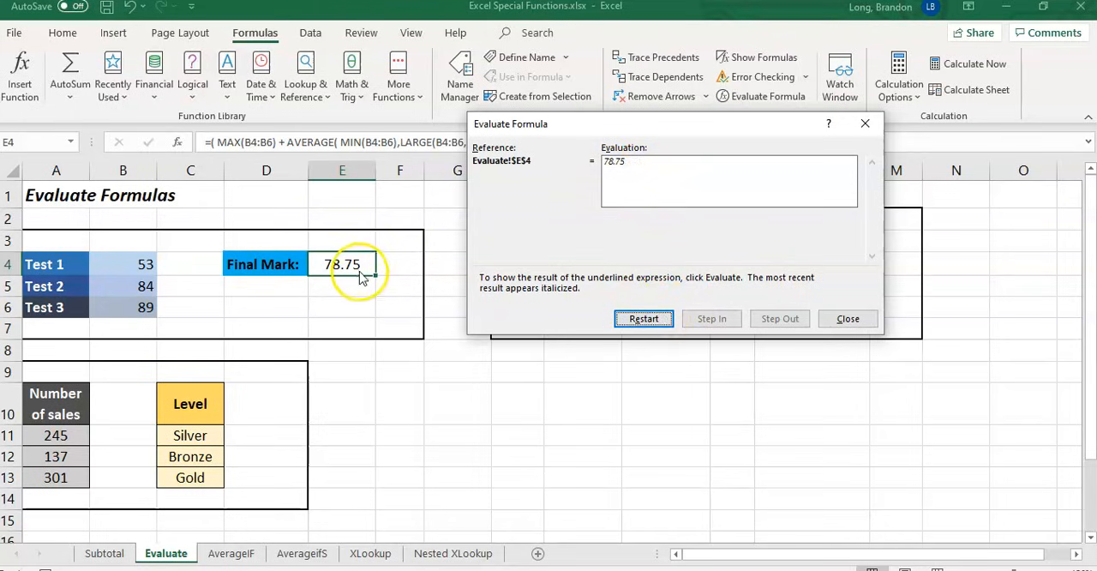
mouse_move(891, 285)
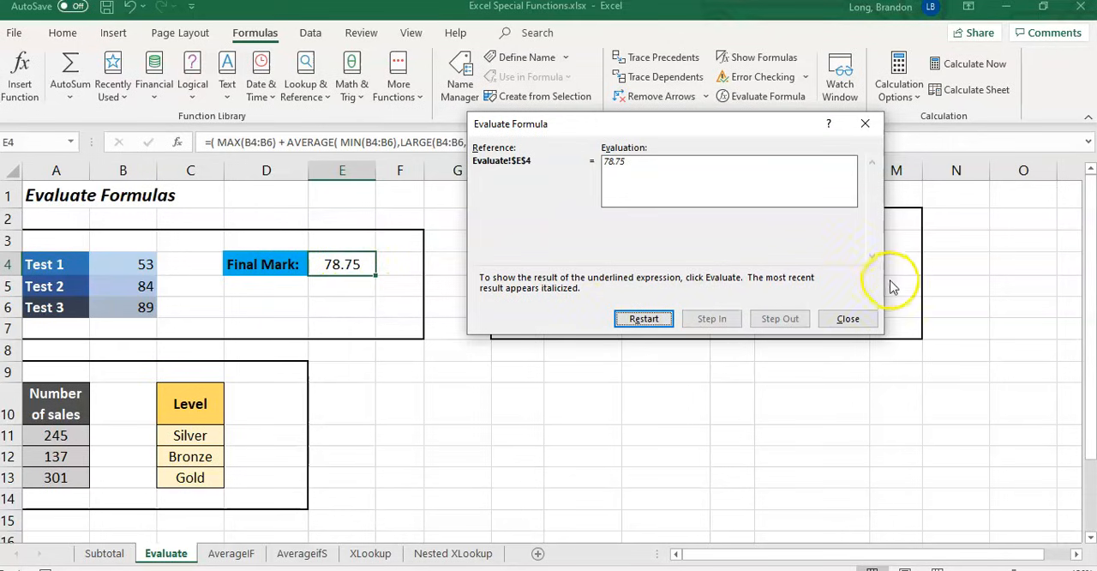
left_click(848, 318)
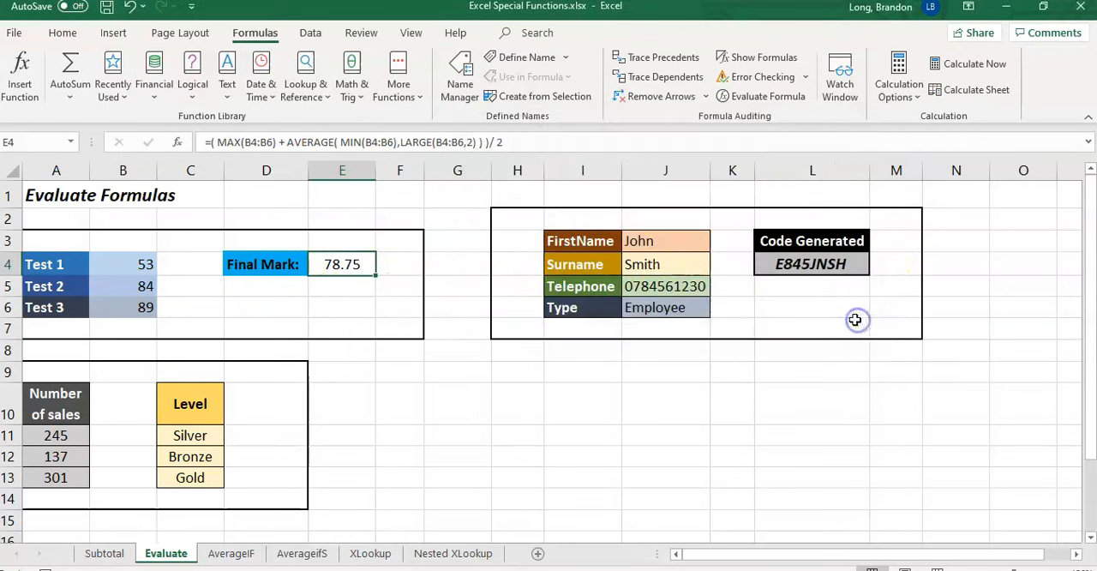
mouse_move(90, 401)
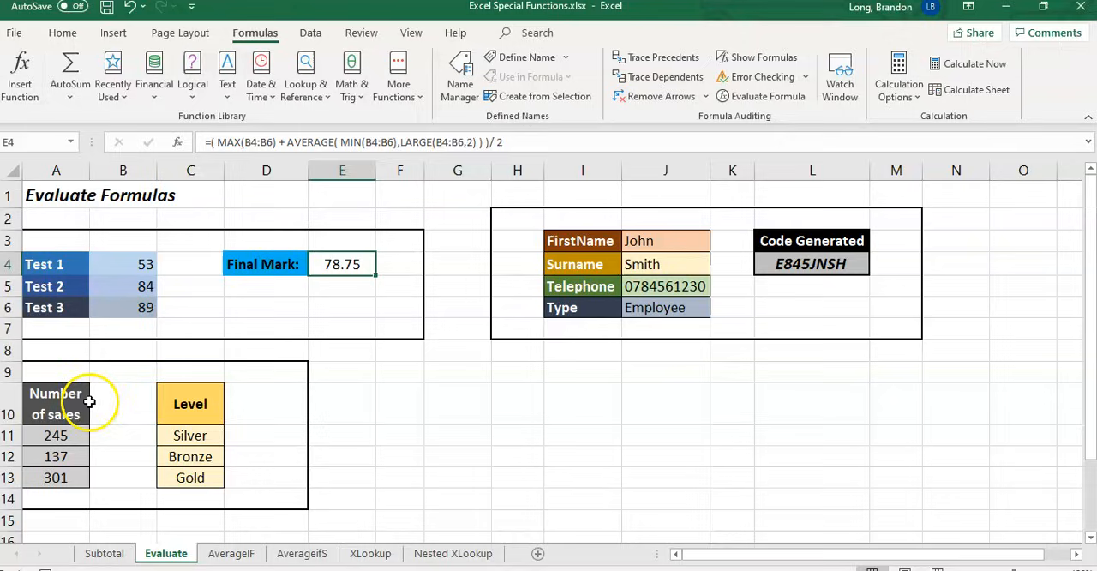
left_click(190, 435)
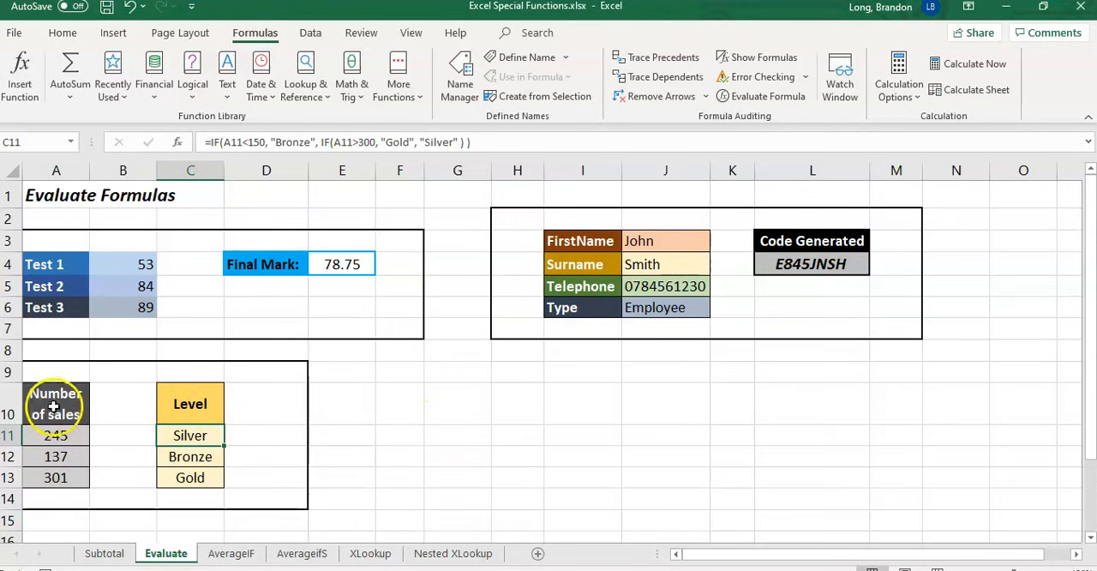
mouse_move(56, 456)
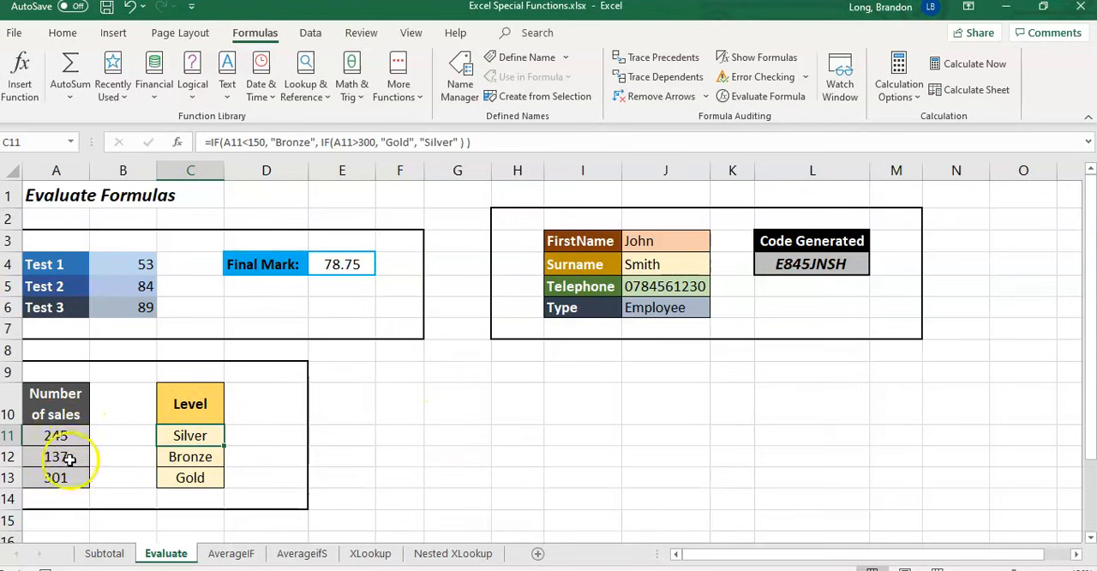
mouse_move(290, 294)
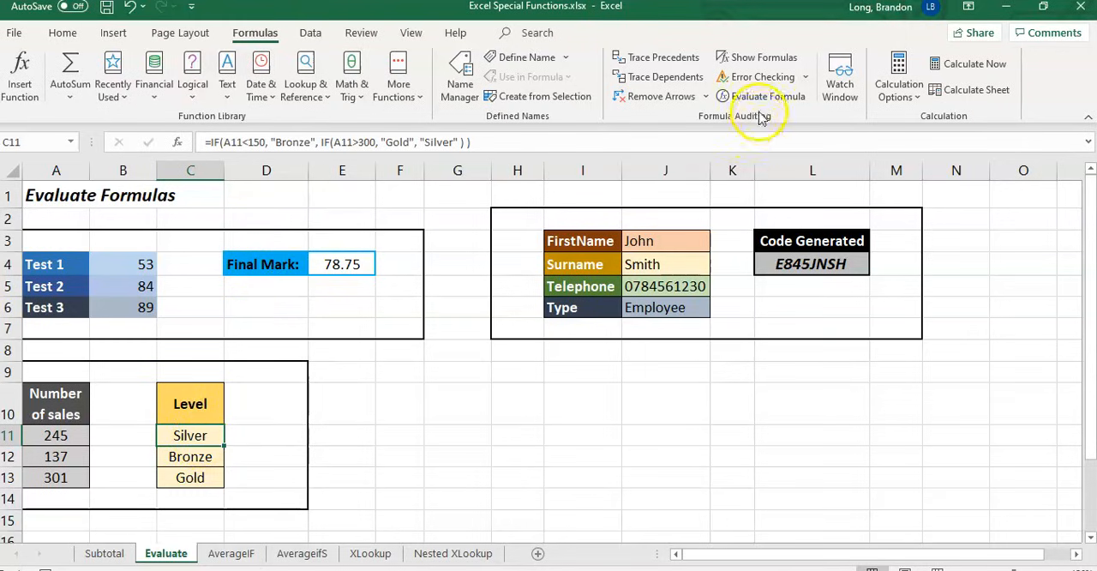
left_click(761, 96)
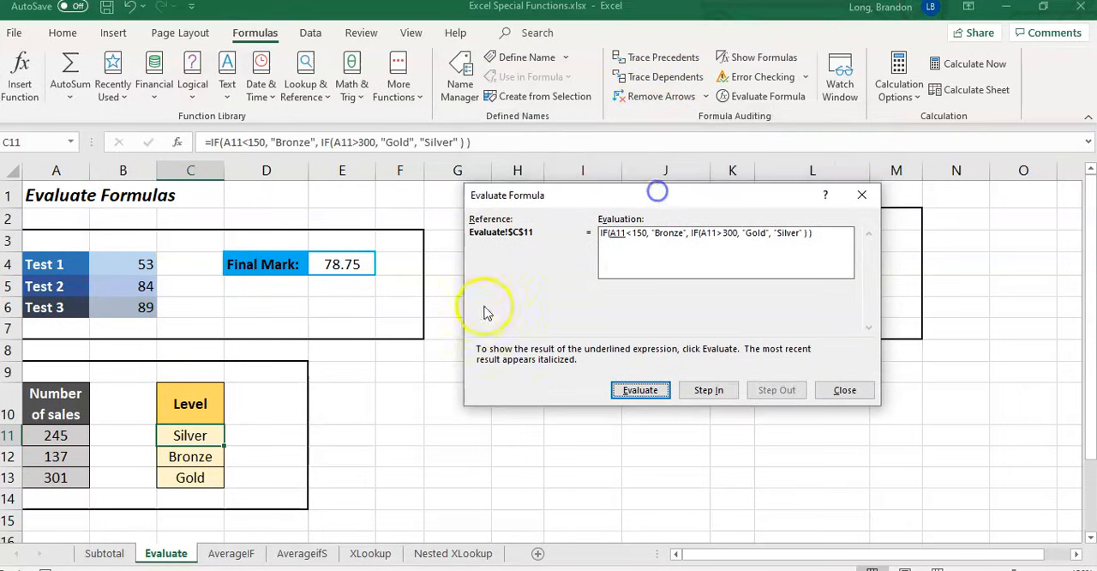
mouse_move(396, 412)
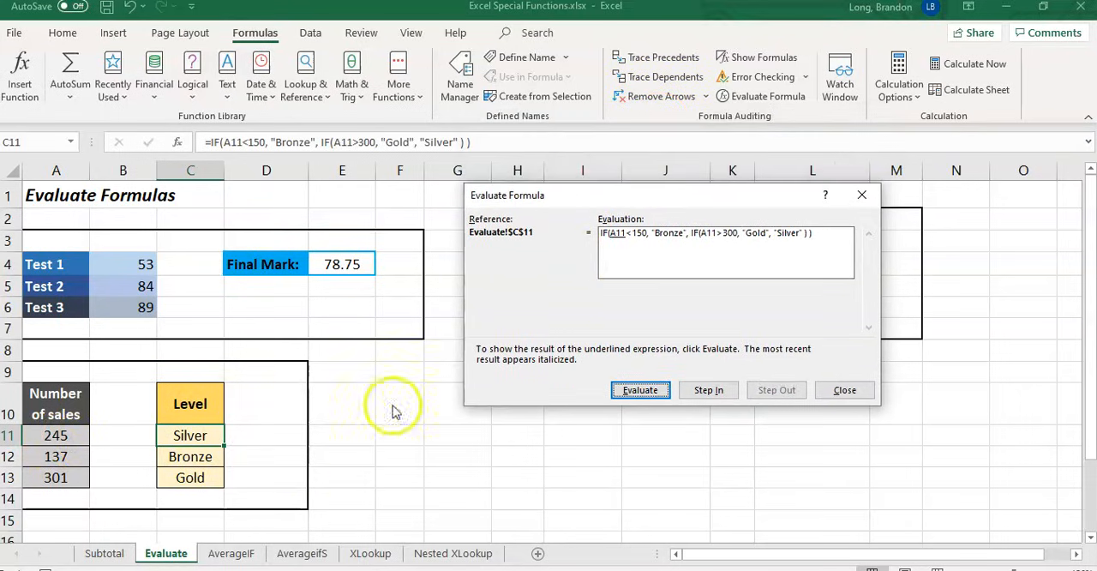
mouse_move(697, 199)
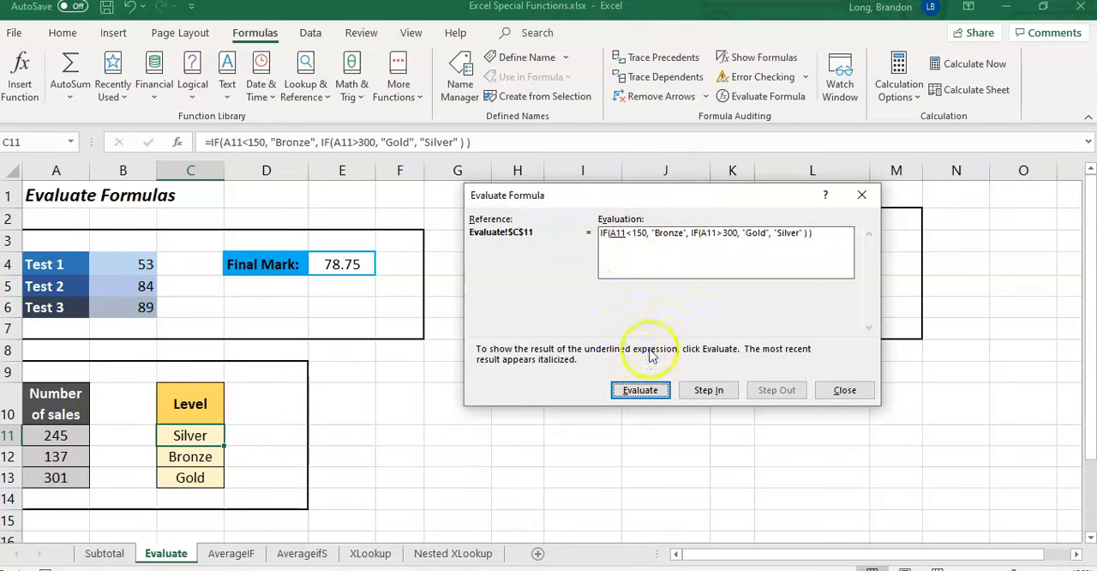
mouse_move(643, 244)
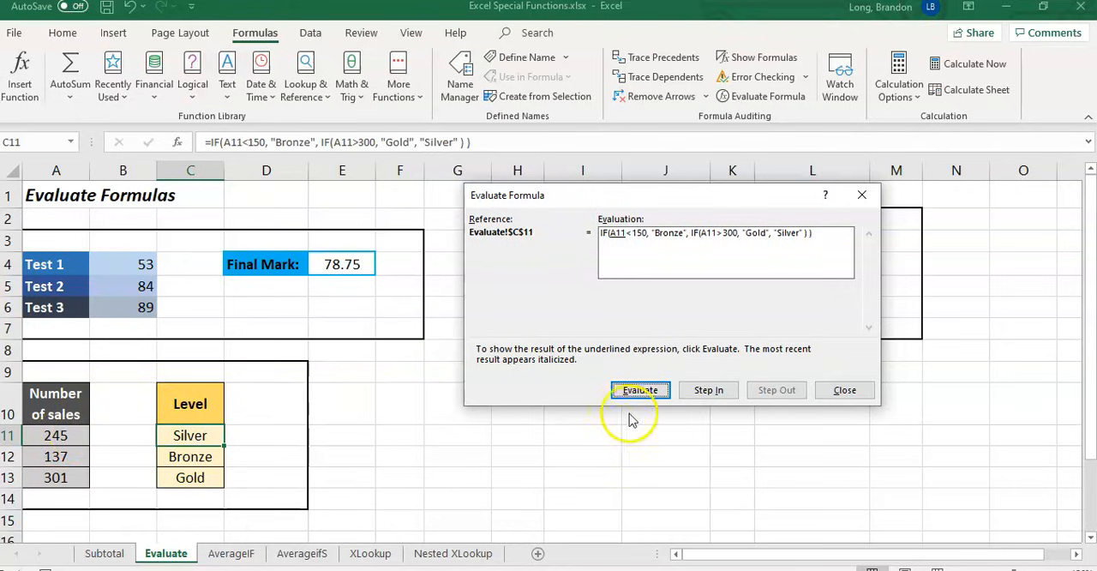
left_click(639, 390)
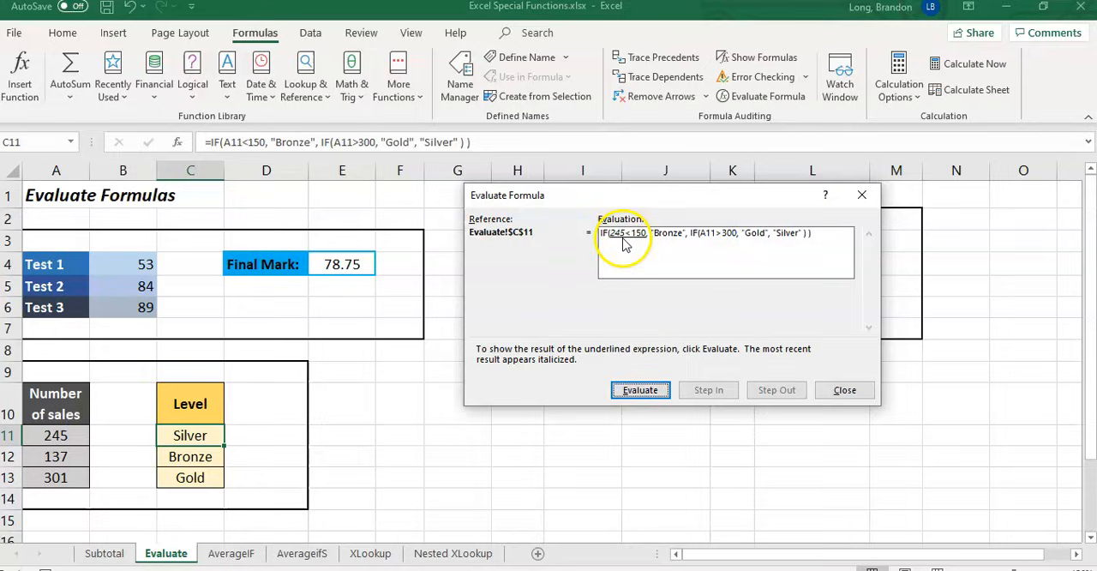
left_click(640, 390)
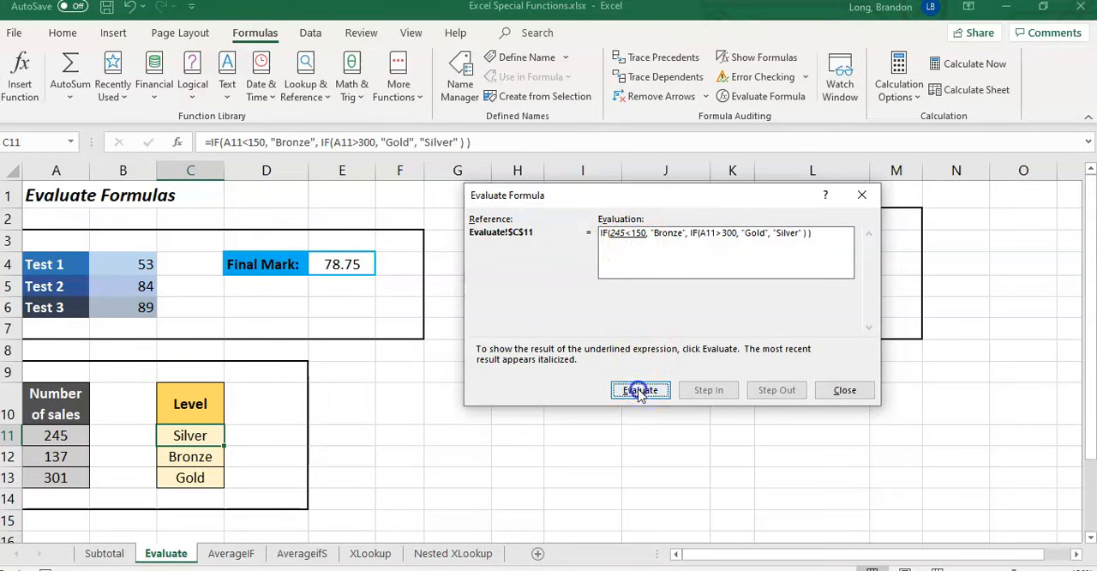
left_click(640, 390)
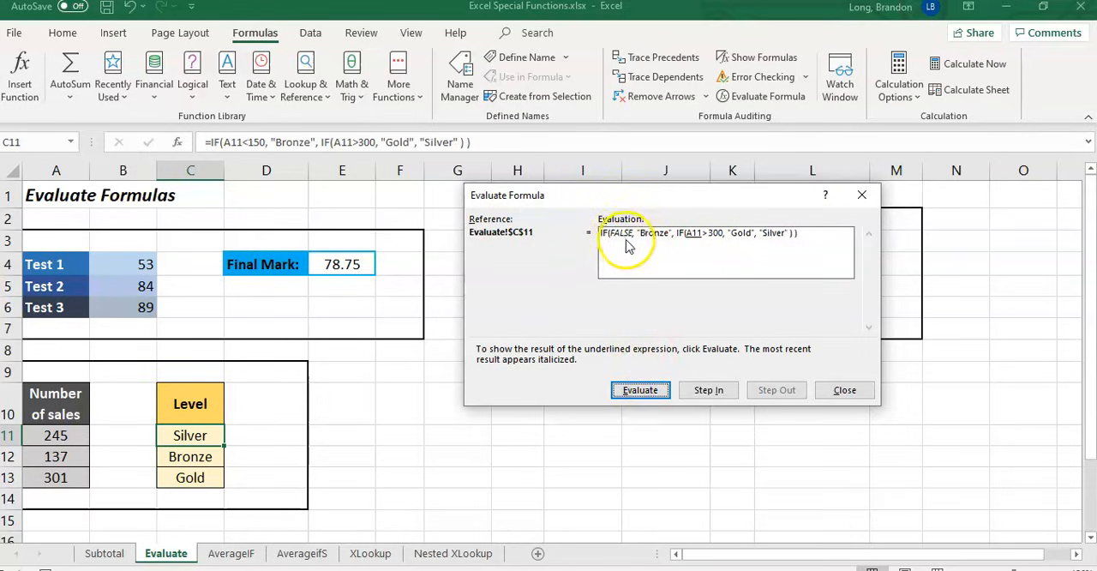
mouse_move(660, 242)
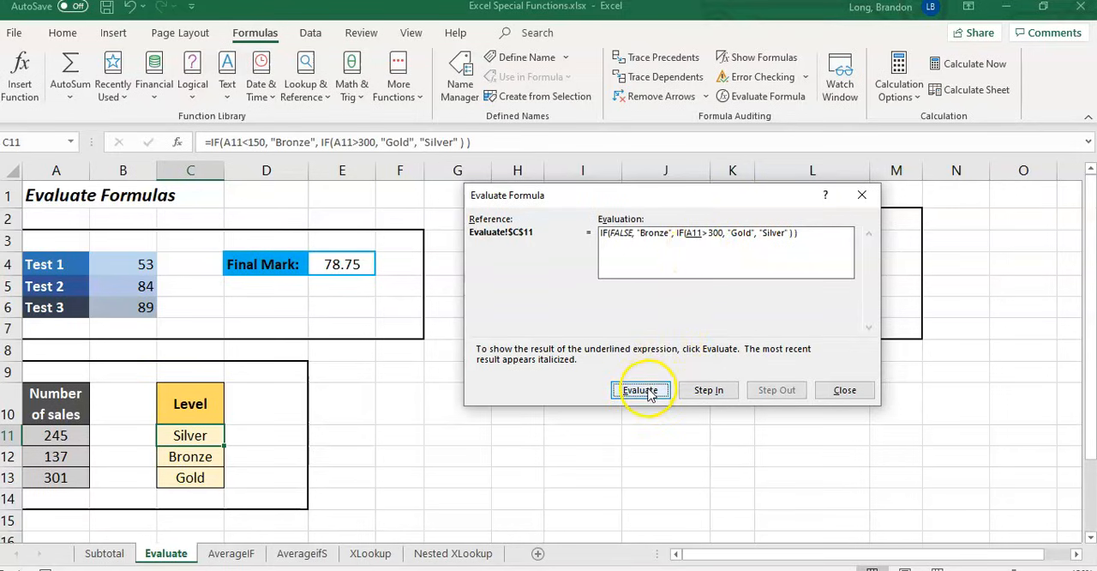
left_click(640, 389)
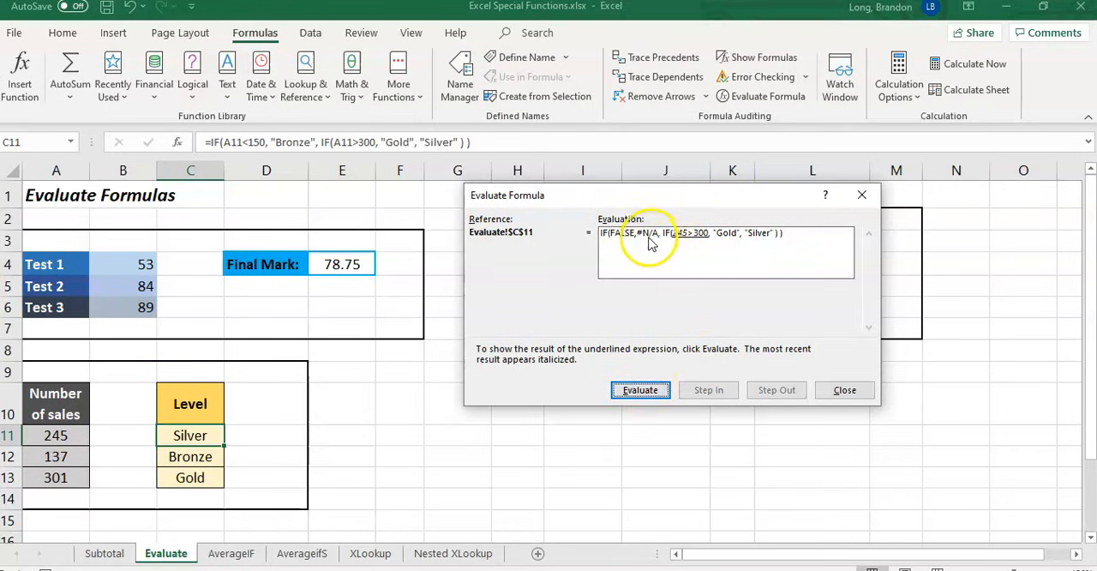
left_click(640, 390)
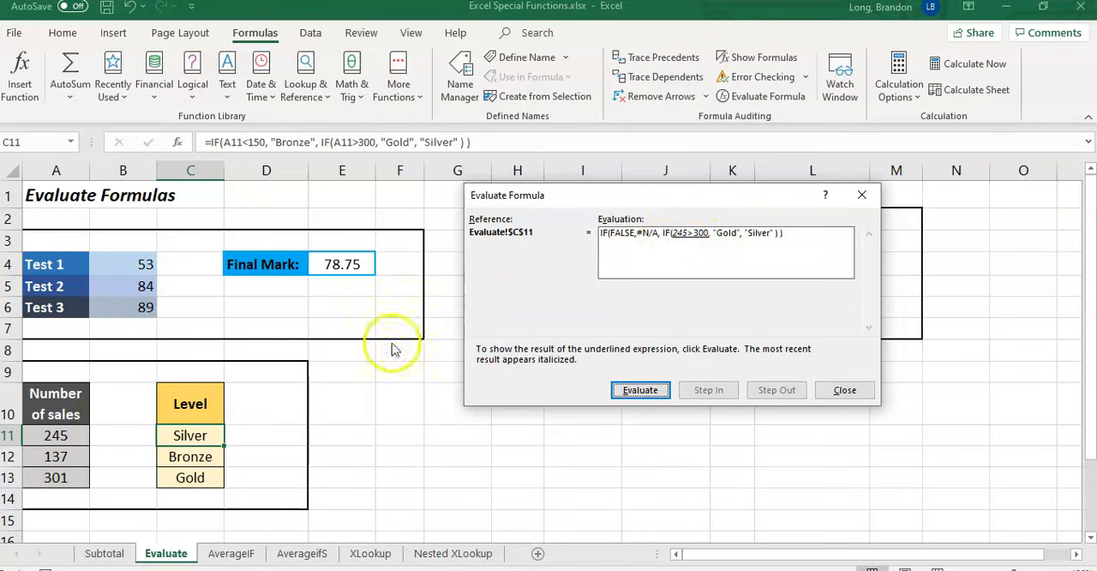
mouse_move(702, 241)
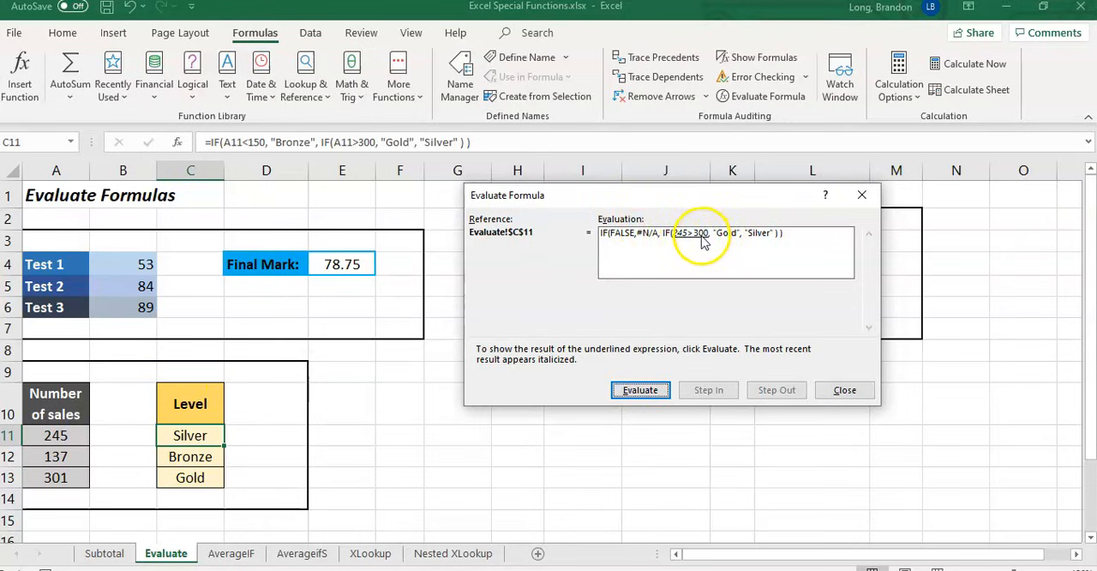
left_click(640, 390)
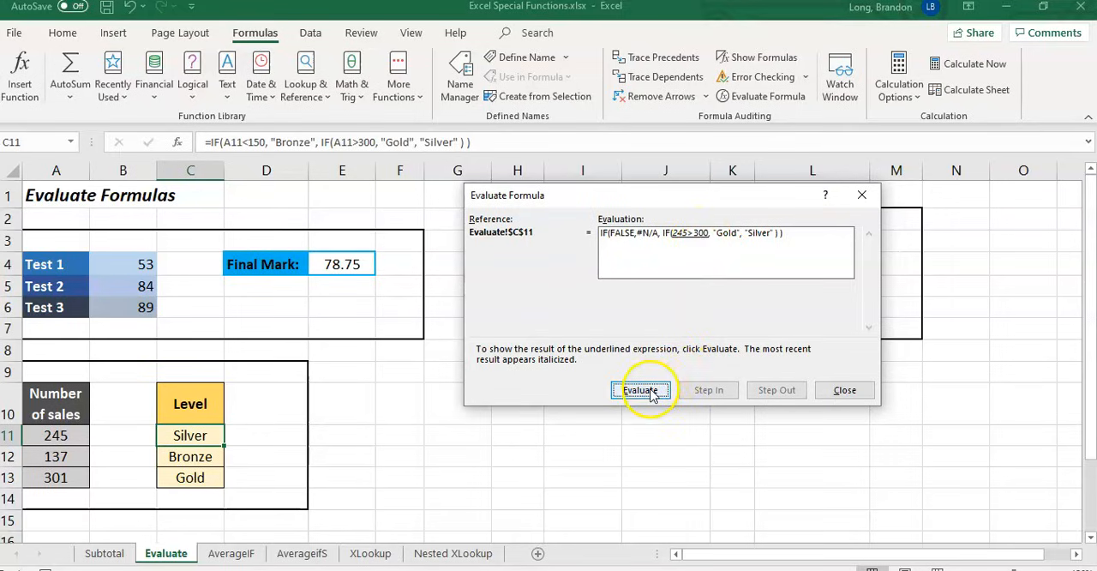
left_click(640, 390)
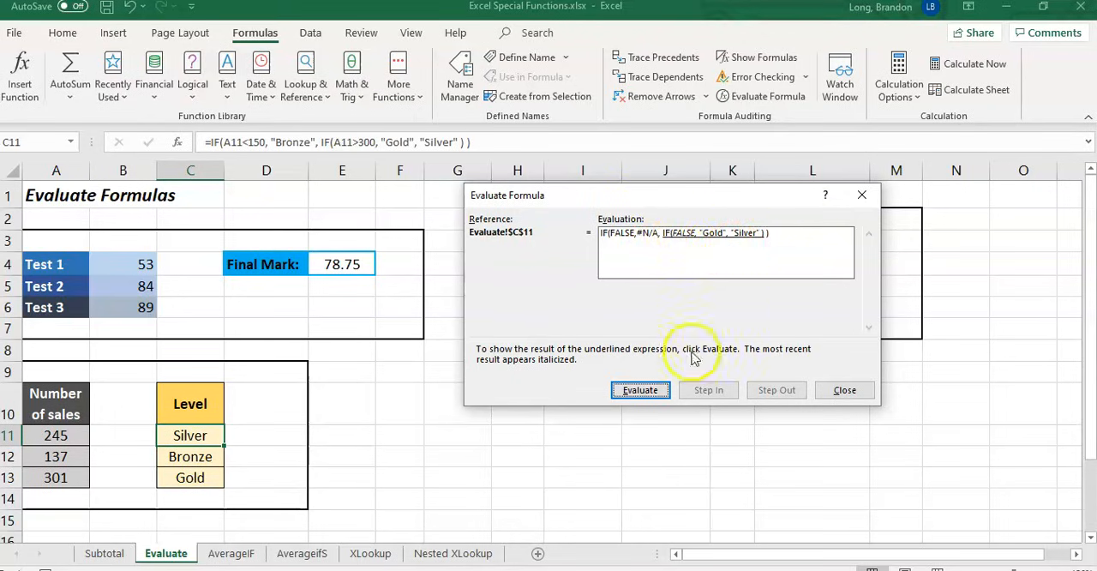
left_click(640, 390)
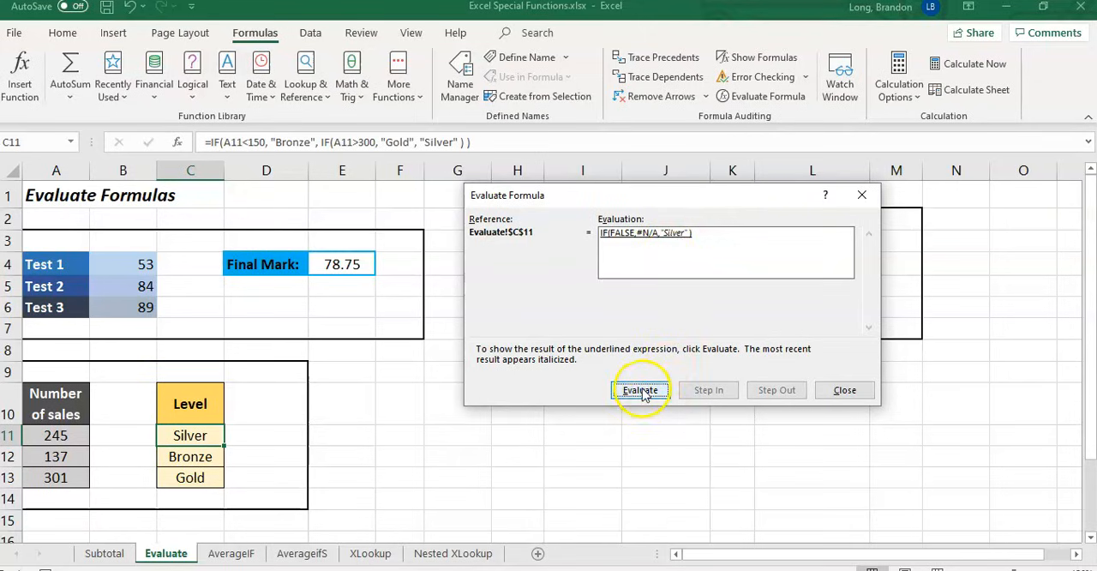
left_click(640, 390)
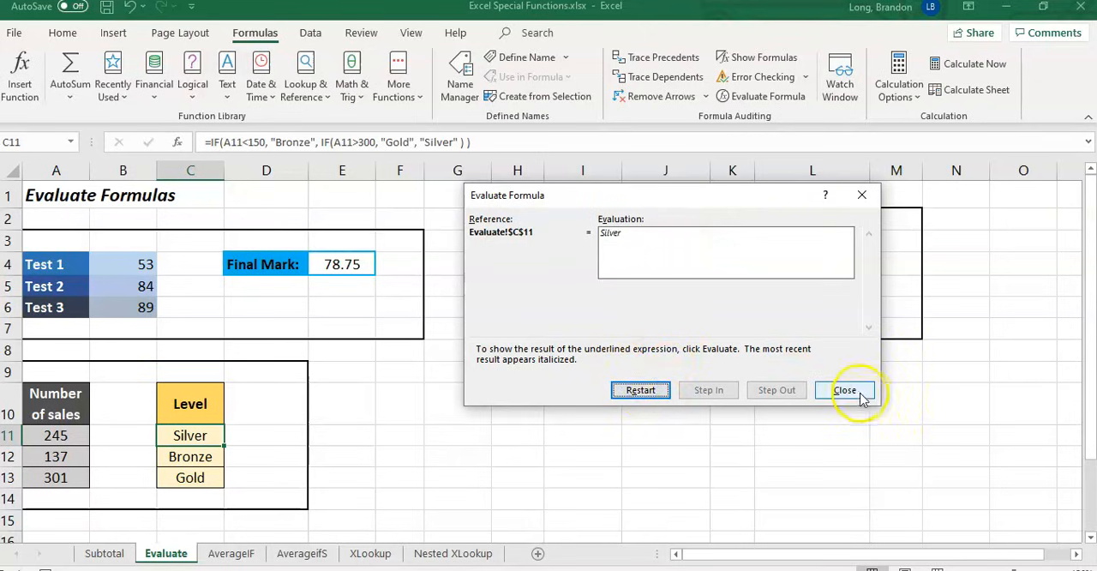
left_click(845, 390)
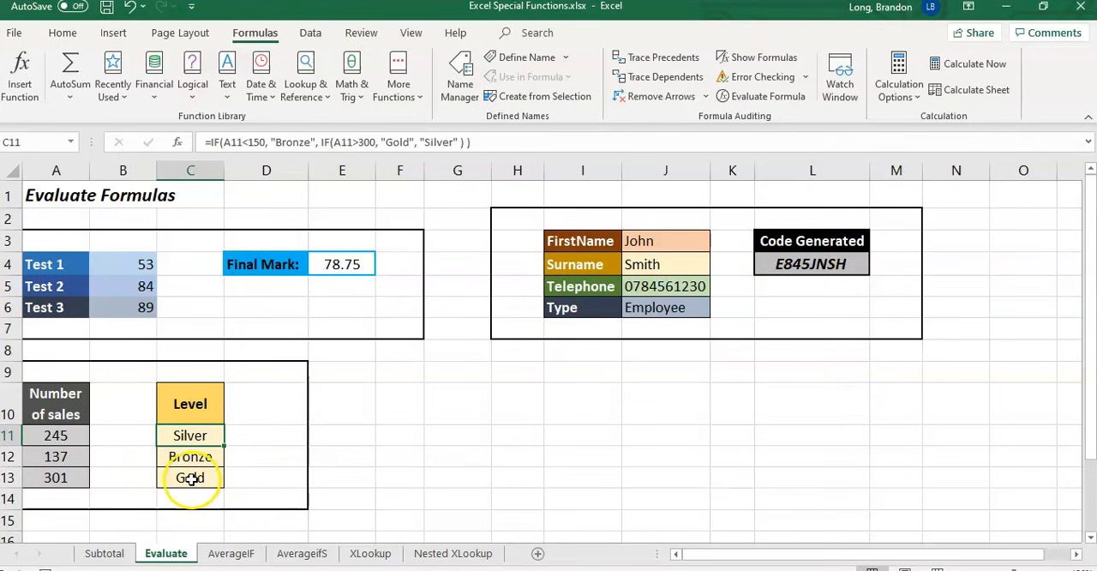
left_click(190, 477)
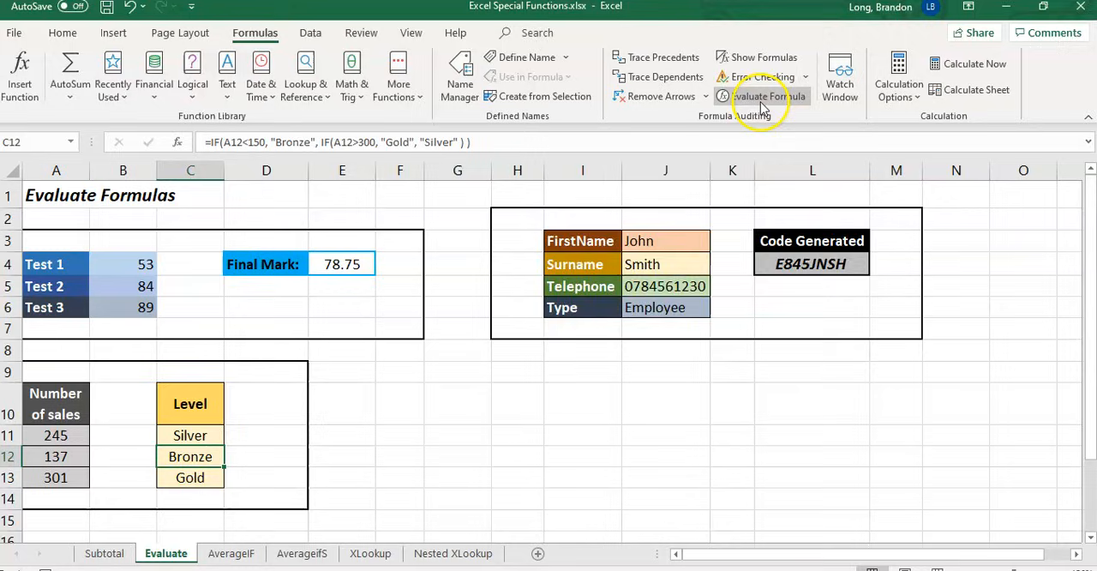
left_click(768, 96)
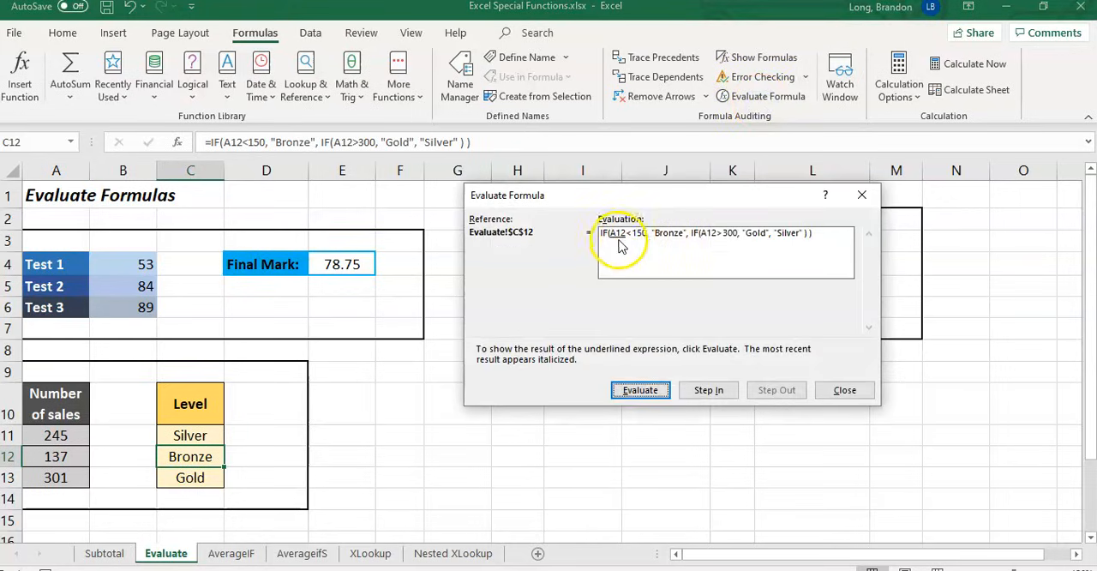
left_click(640, 390)
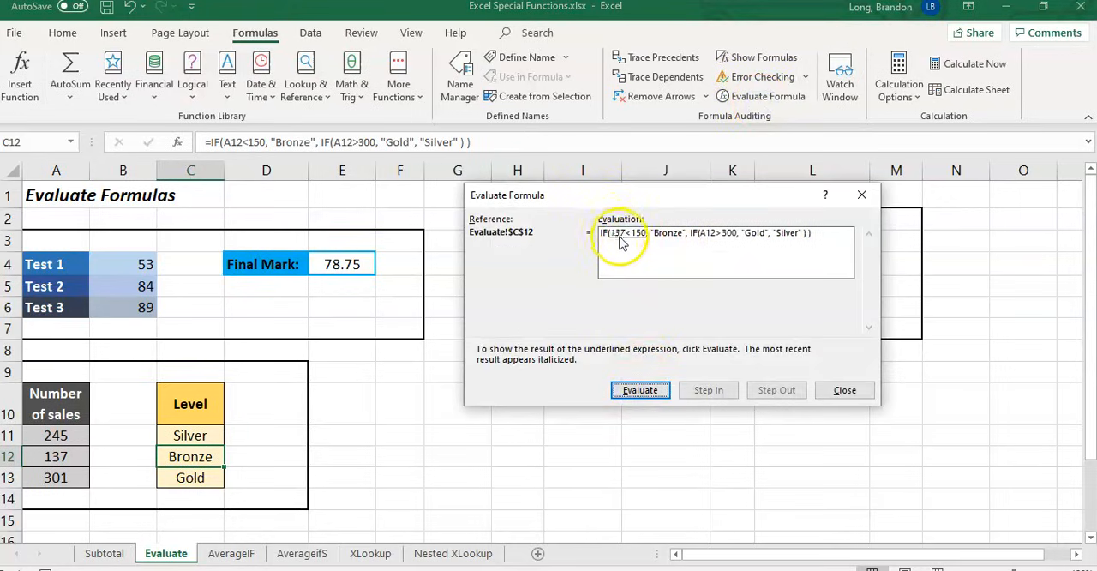
left_click(640, 390)
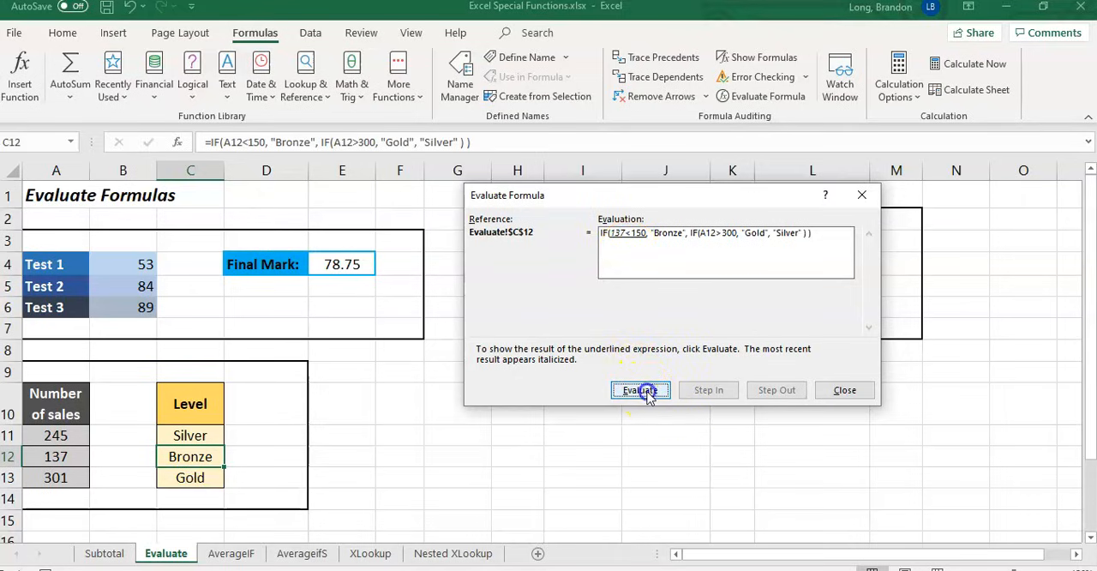
left_click(640, 390)
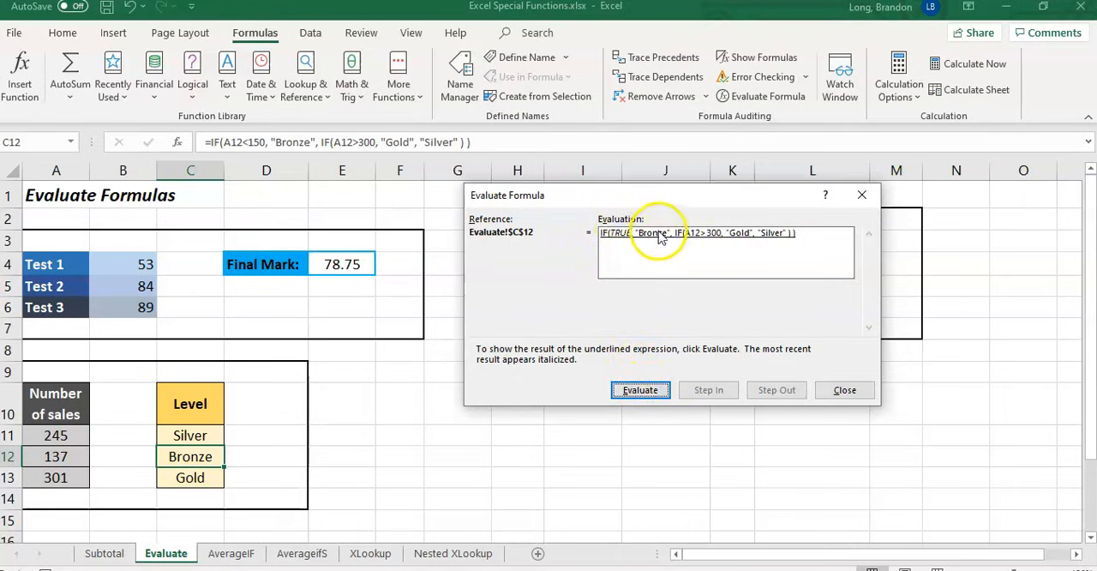
left_click(640, 390)
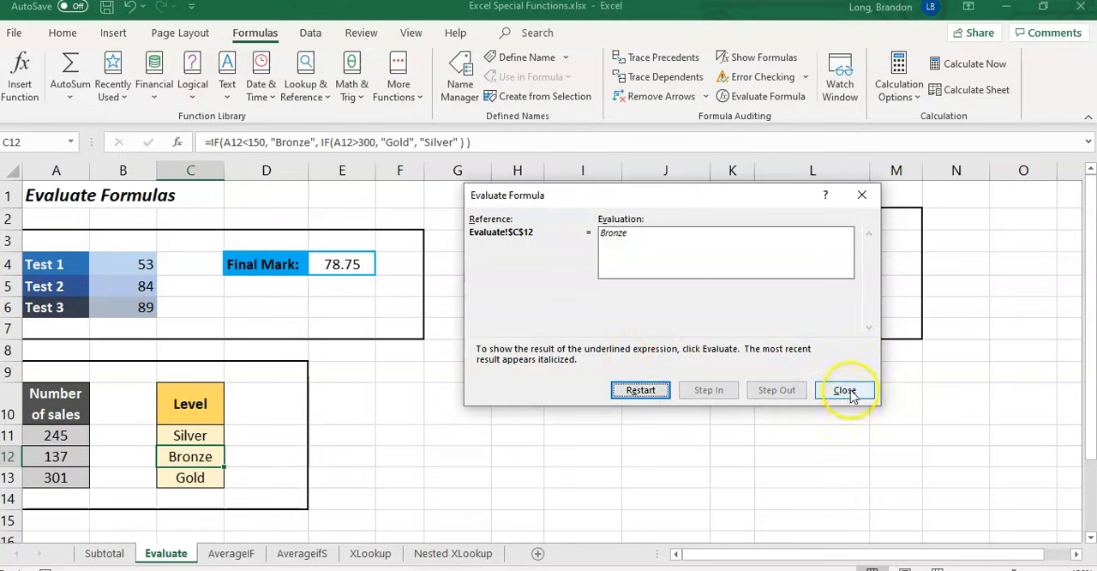
left_click(844, 390)
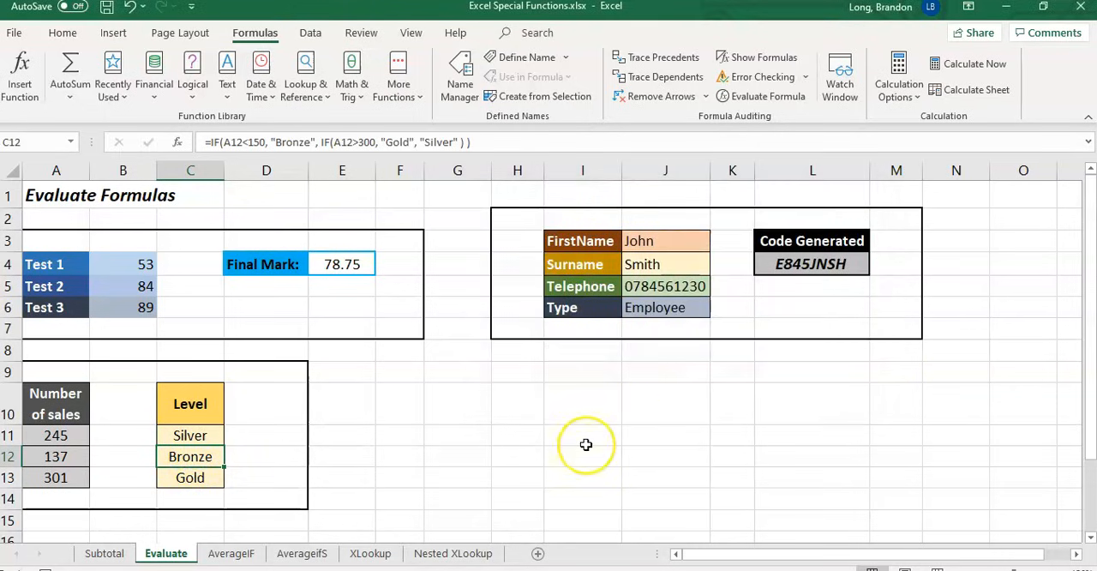
mouse_move(664, 222)
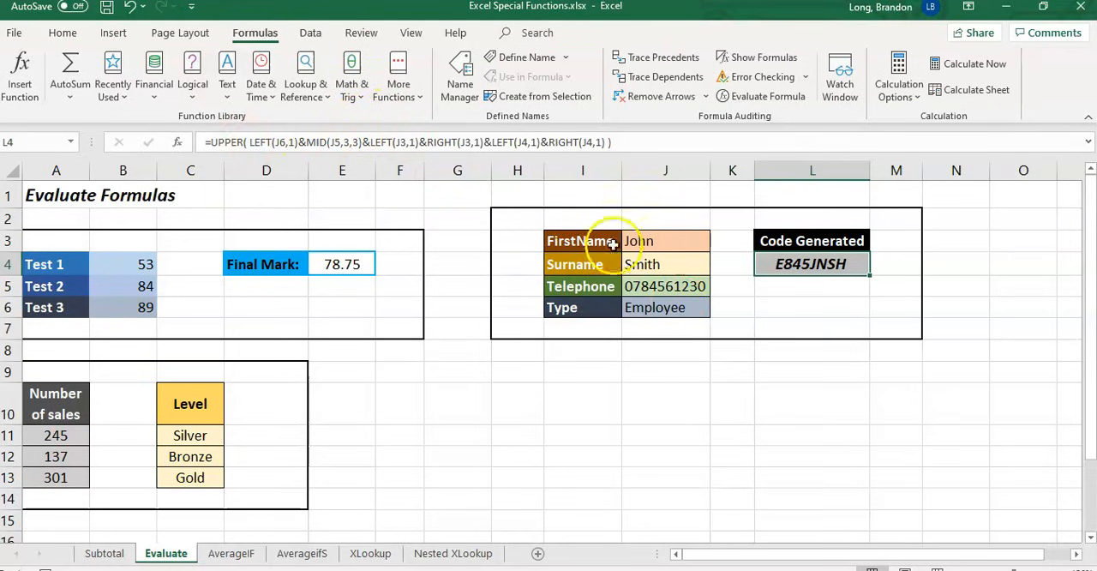
mouse_move(768, 96)
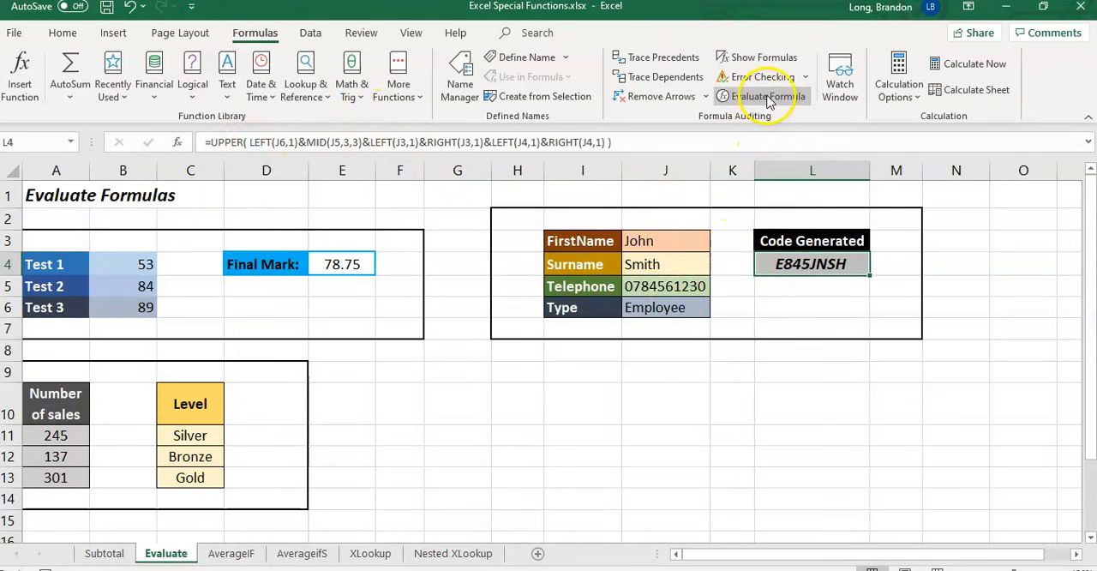
Step: Start Evaluate Formula on the Code Generated formula in L4
left_click(765, 96)
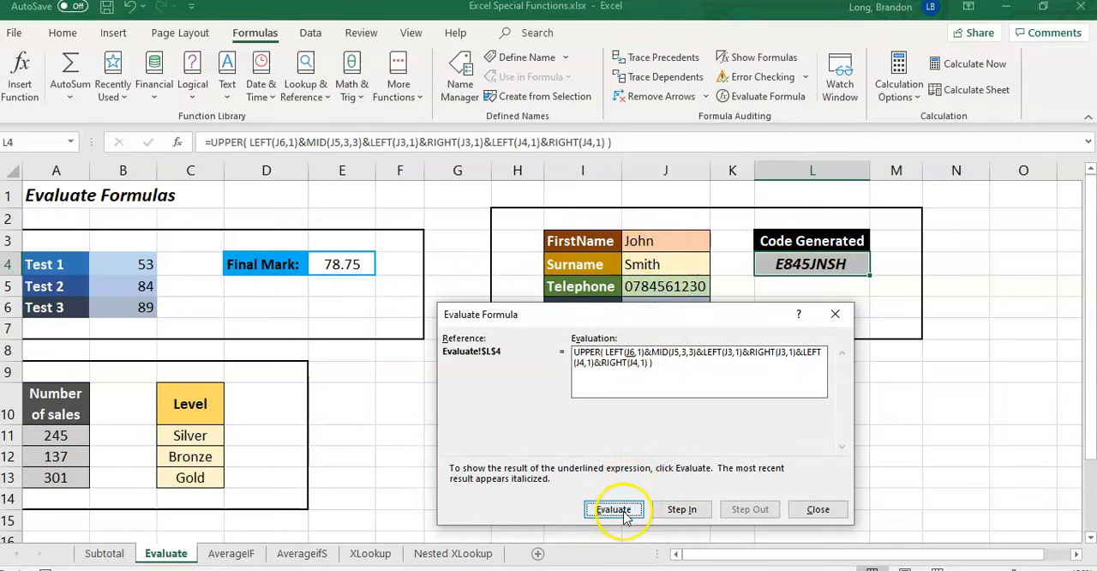
Step: Evaluate the Type letter 'E' and telephone digits '845', joining them into 'E845'
left_click(614, 509)
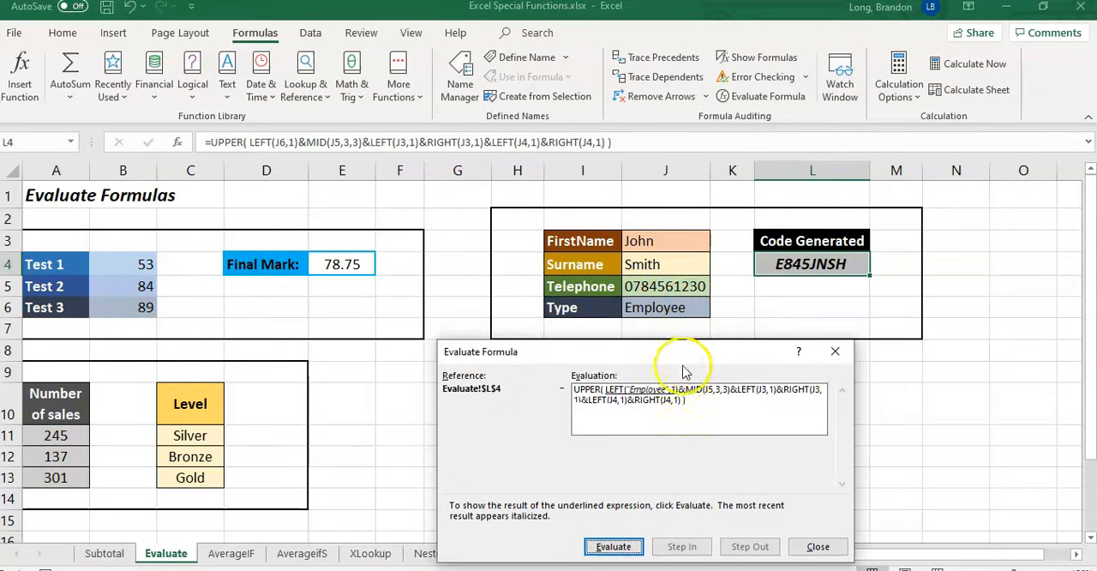
mouse_move(617, 399)
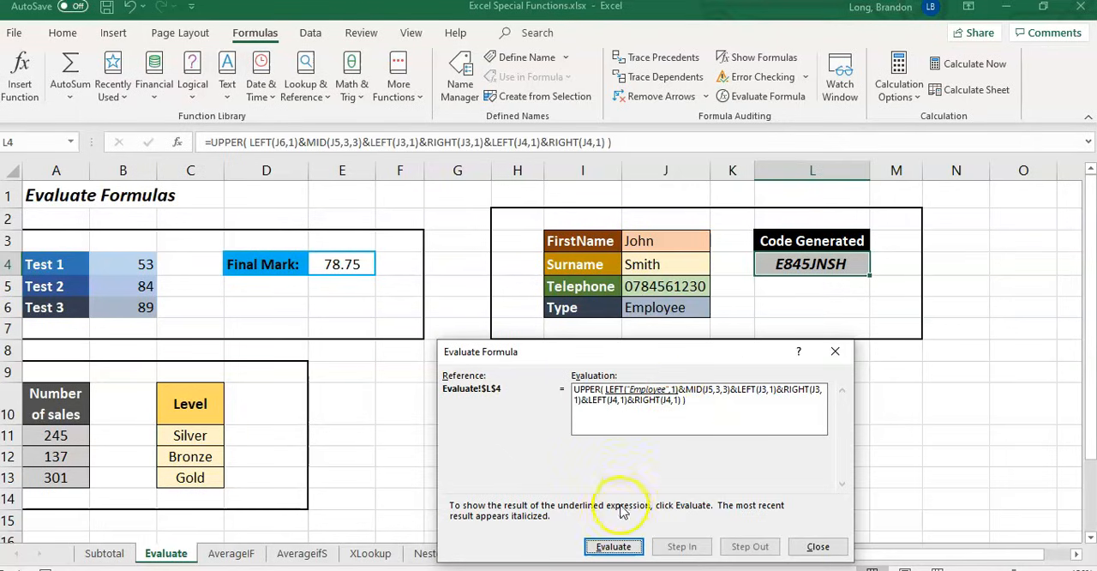
left_click(613, 546)
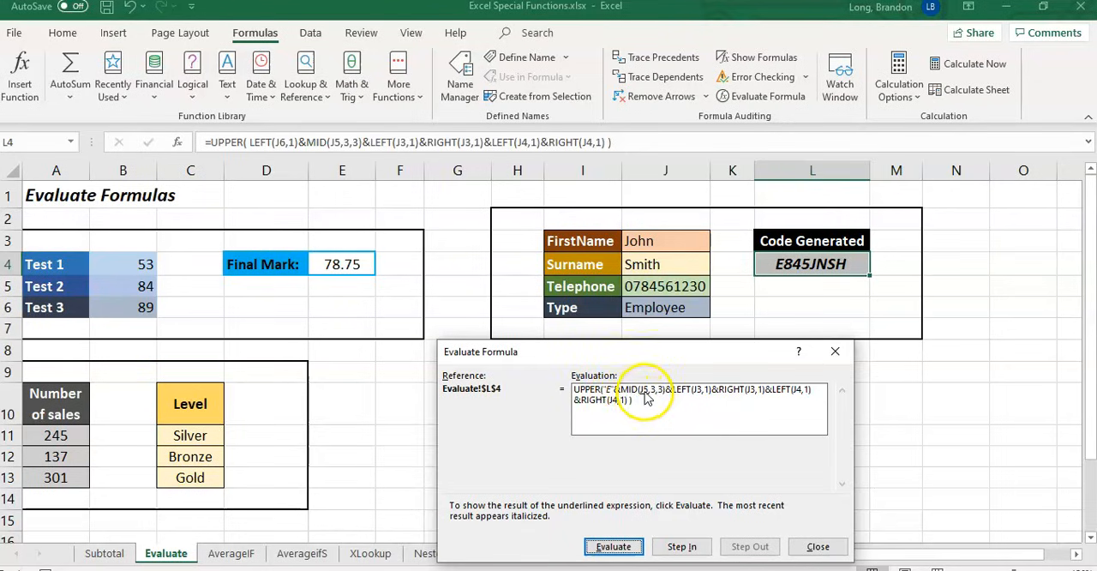
left_click(613, 546)
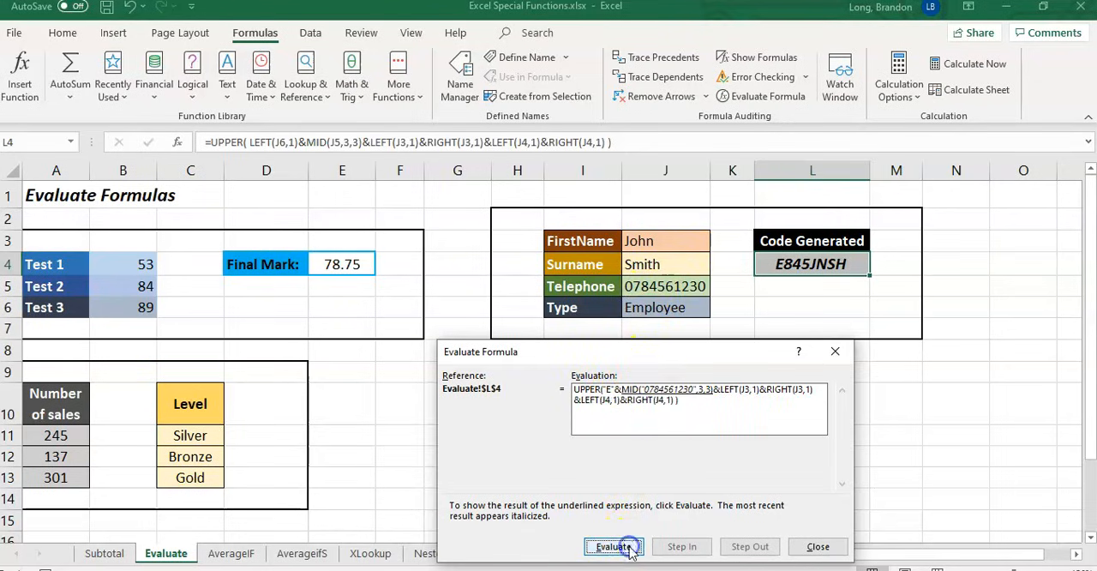
left_click(613, 546)
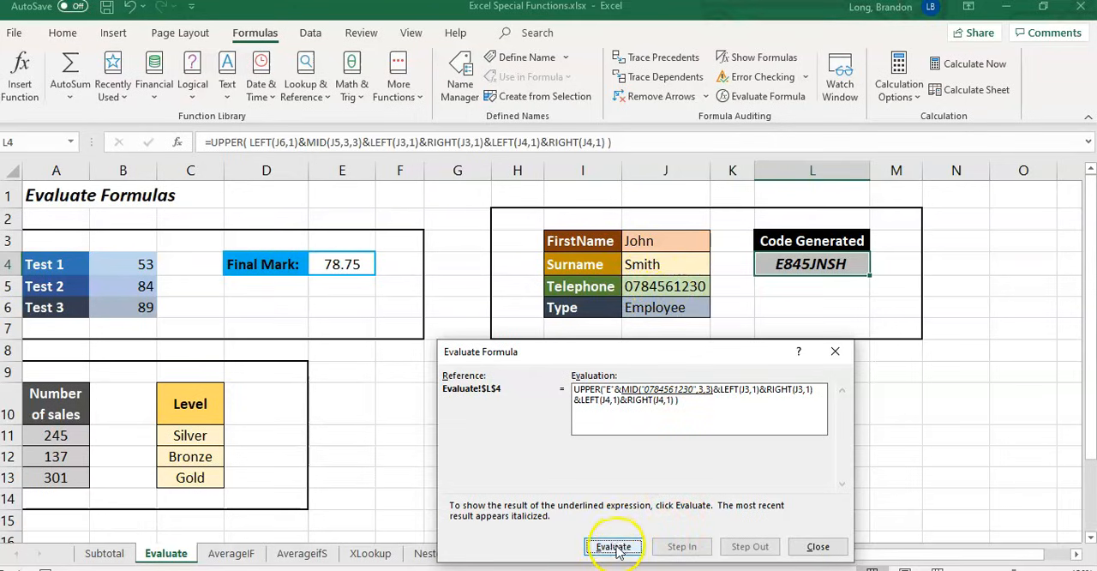
left_click(614, 546)
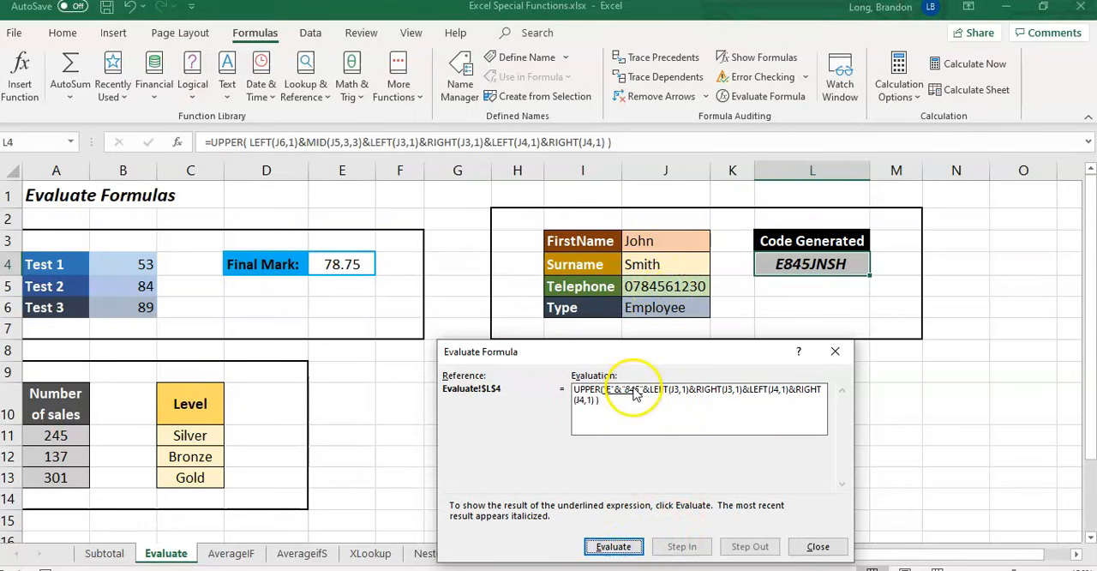
left_click(613, 545)
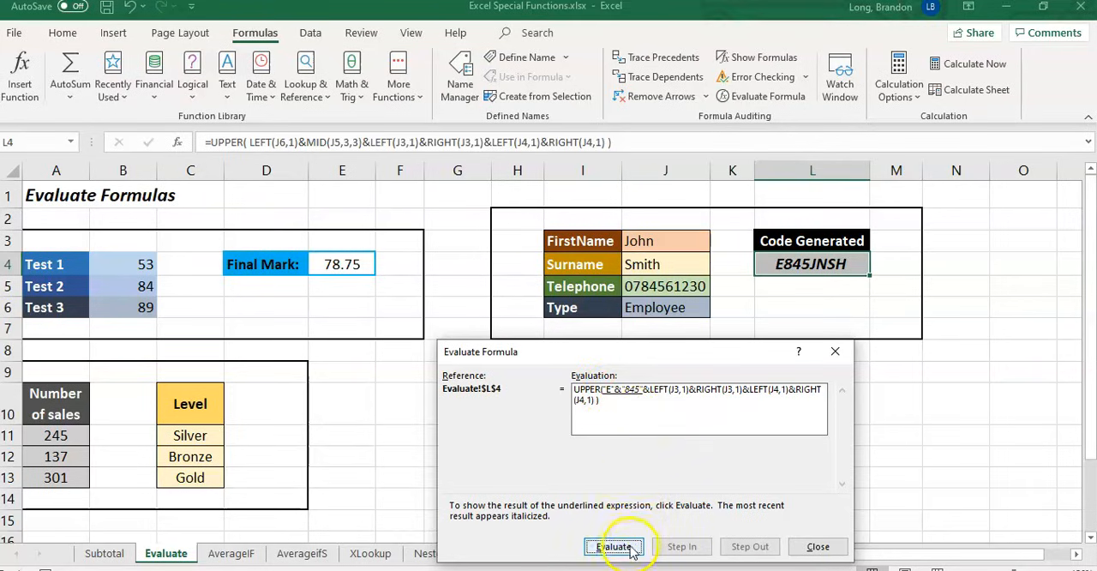
left_click(614, 546)
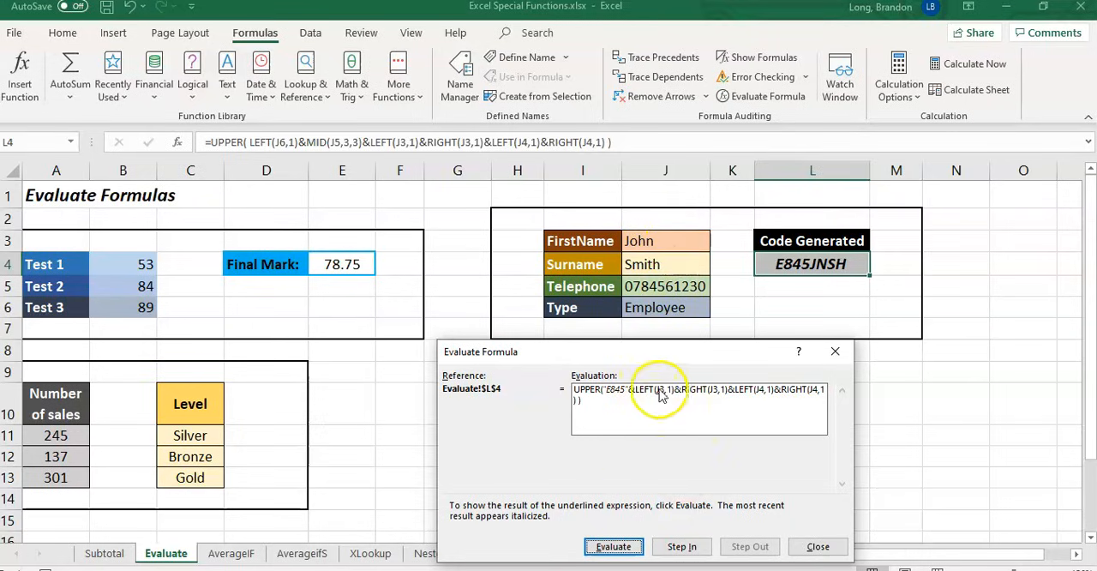
Step: Evaluate John's first and last letters, extending the code to 'E845Jn'
left_click(614, 546)
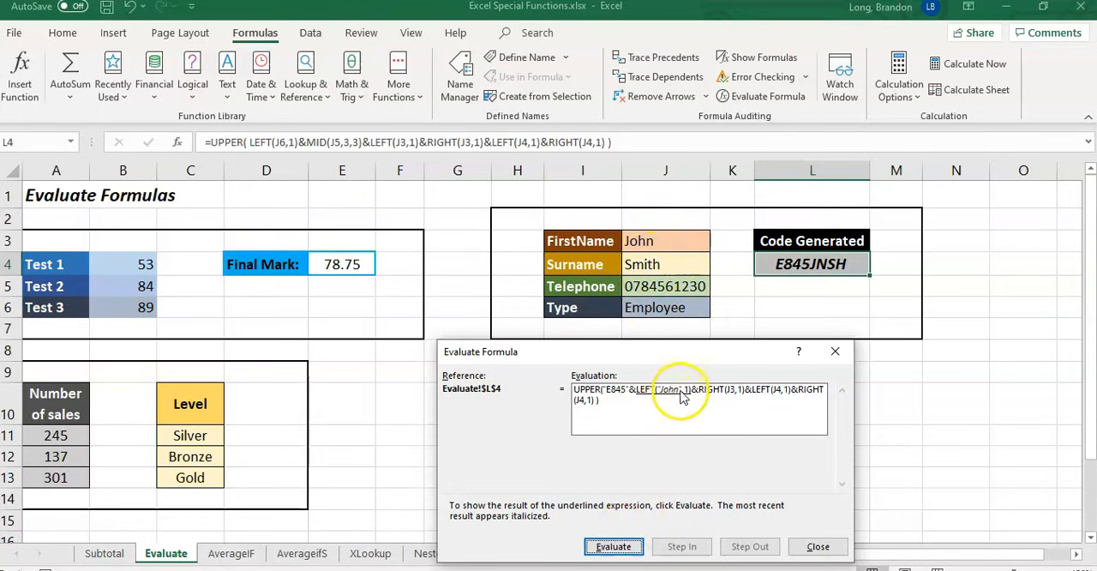
left_click(613, 546)
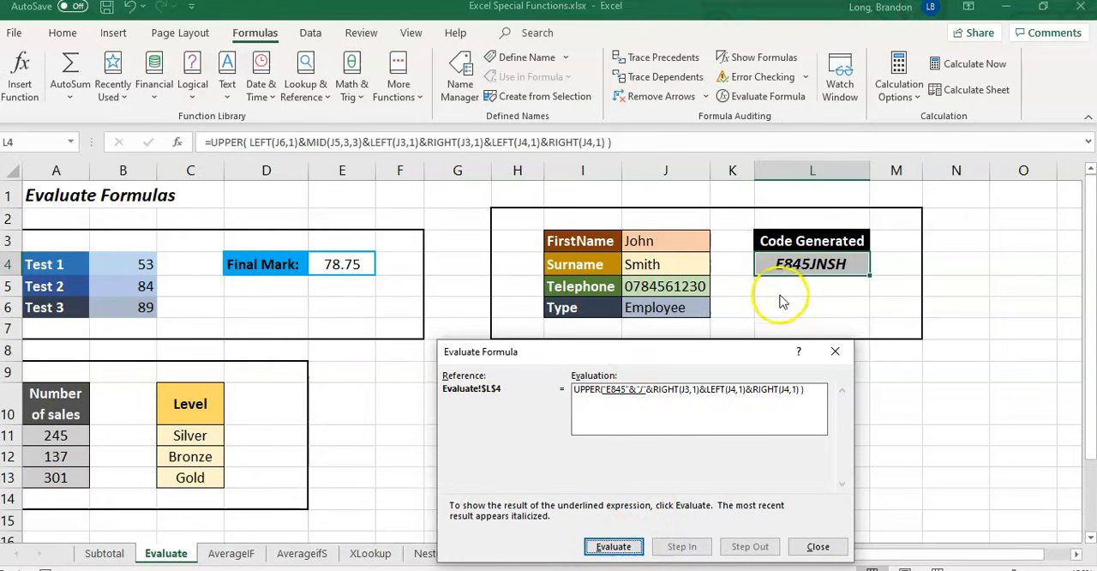
left_click(613, 546)
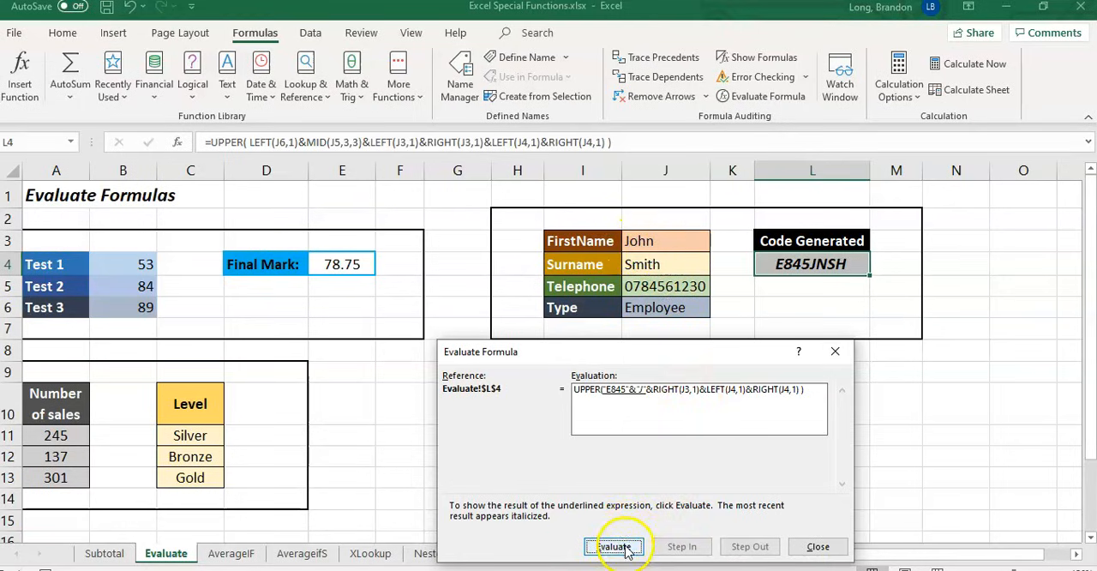
left_click(613, 545)
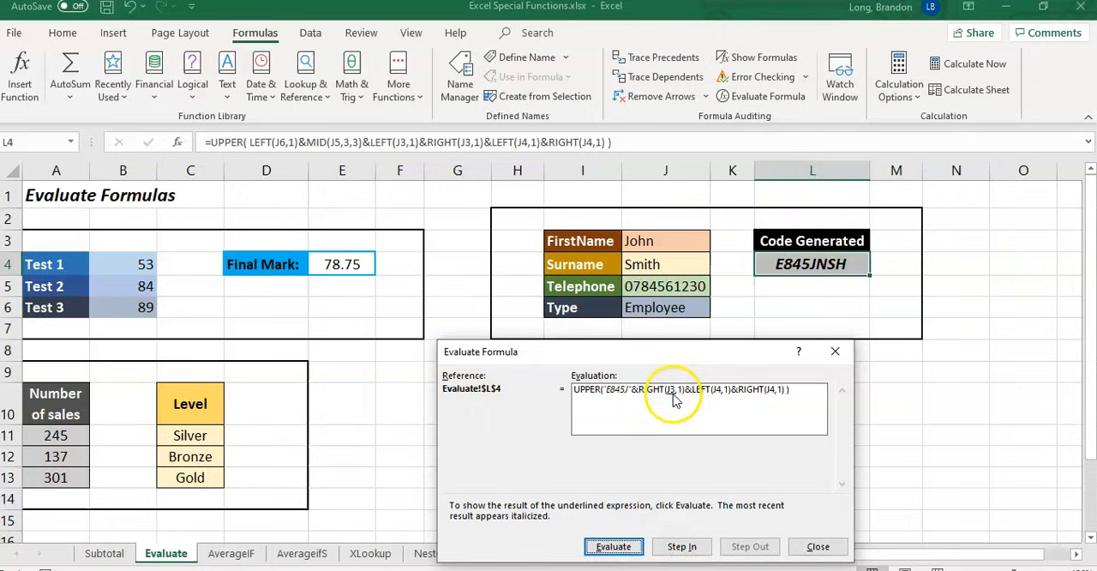
left_click(613, 546)
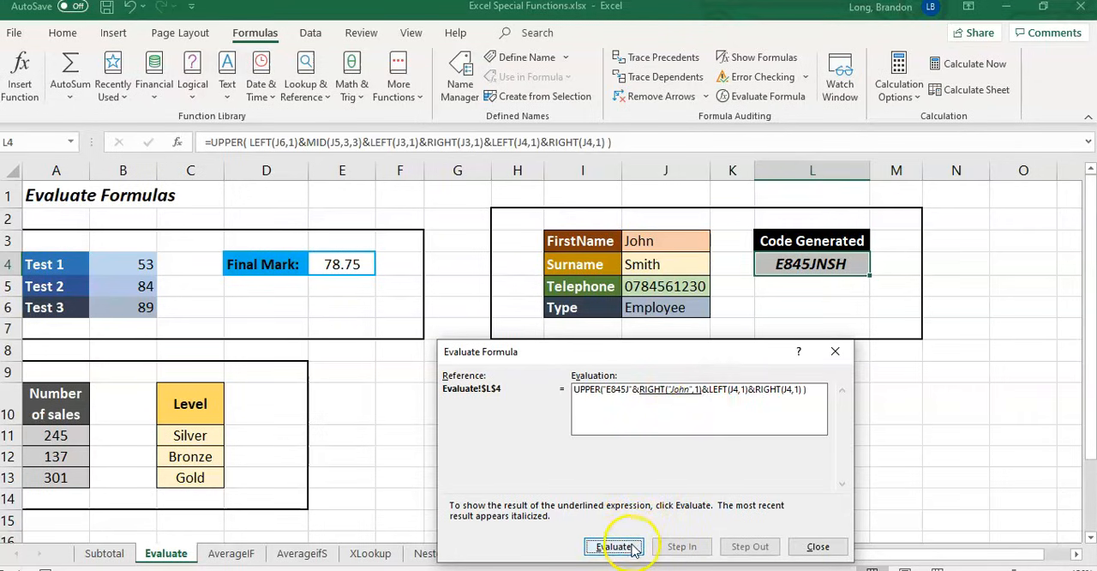
left_click(614, 546)
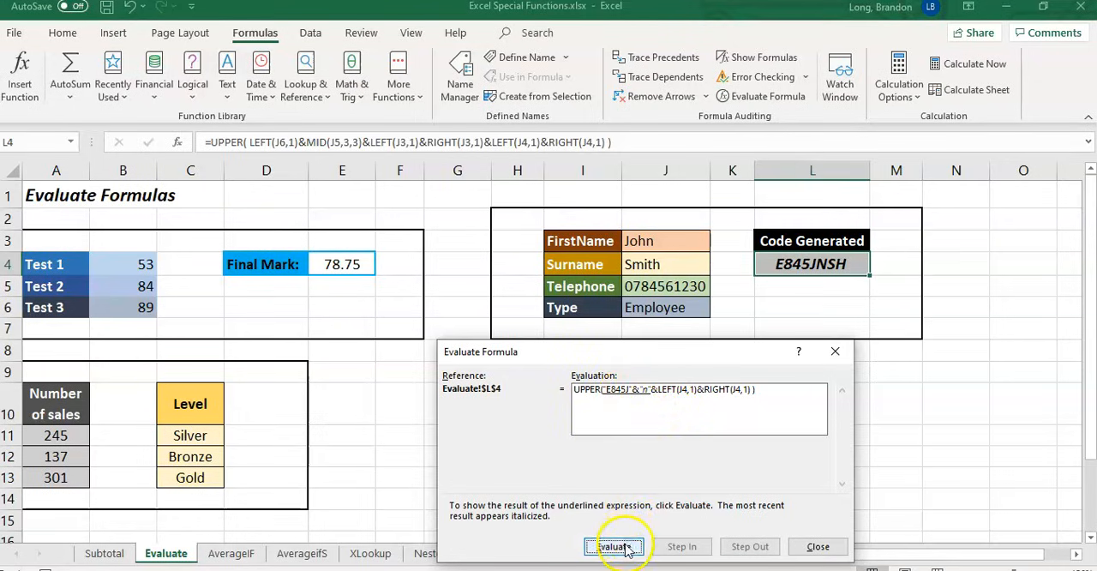
left_click(614, 546)
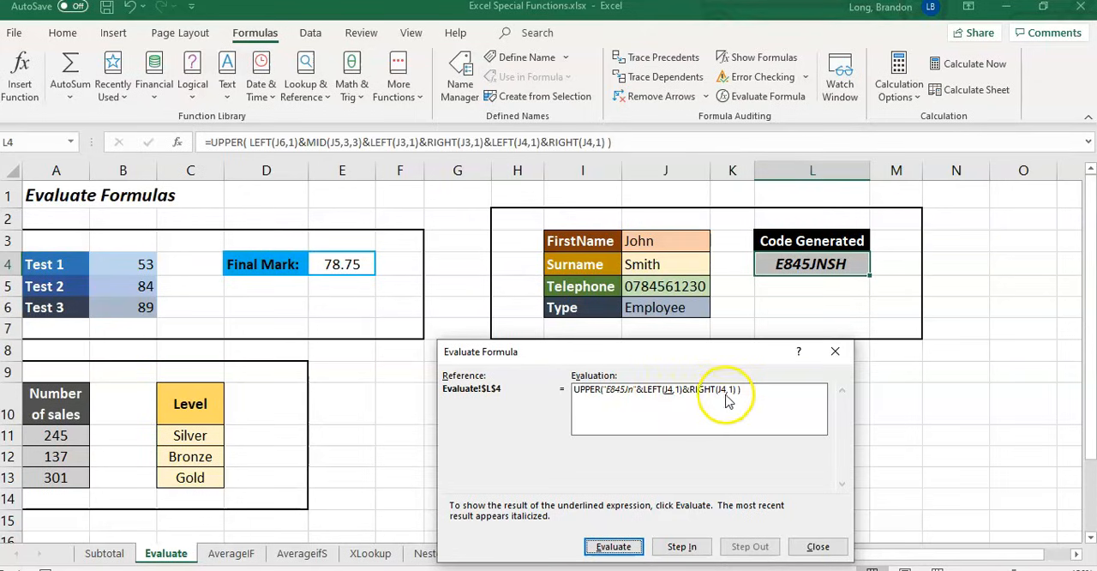
Step: Add 'S' and 'h' from Smith, uppercase to E845JNSH, and close the evaluation
left_click(614, 545)
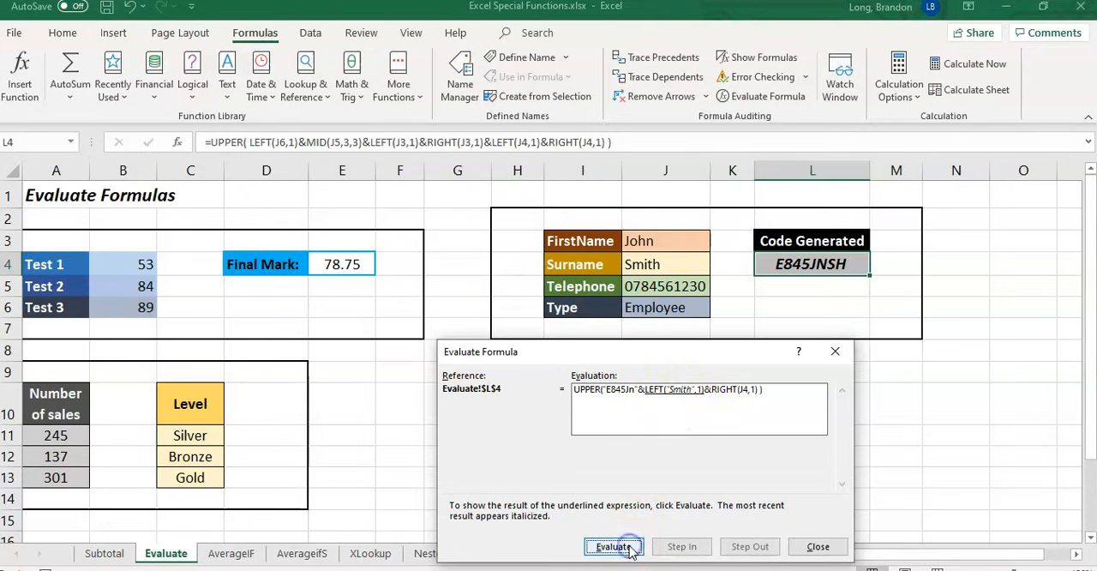
left_click(613, 546)
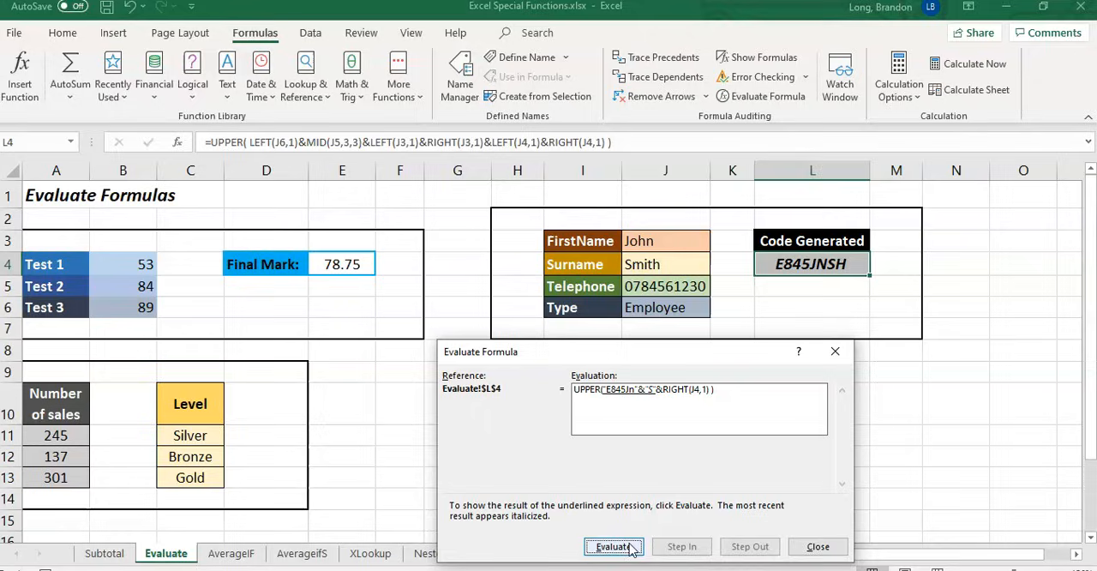
left_click(613, 546)
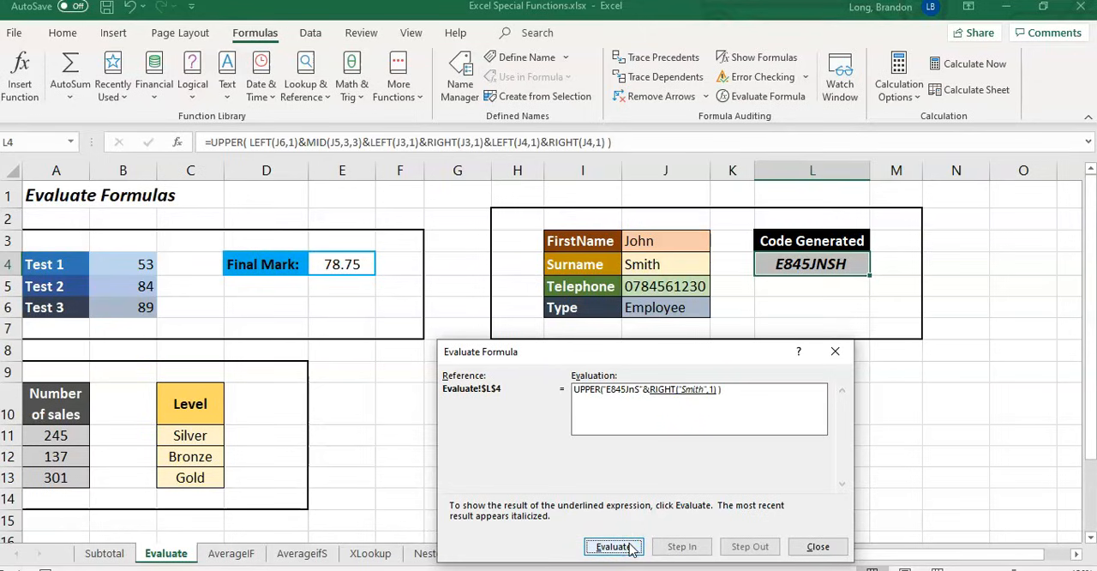
left_click(613, 546)
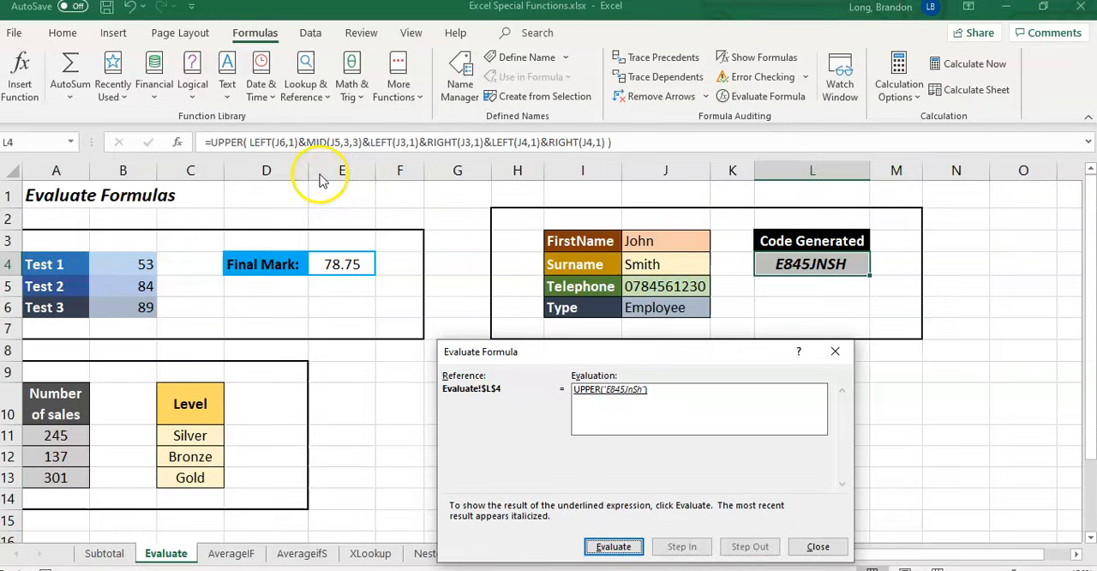
mouse_move(621, 429)
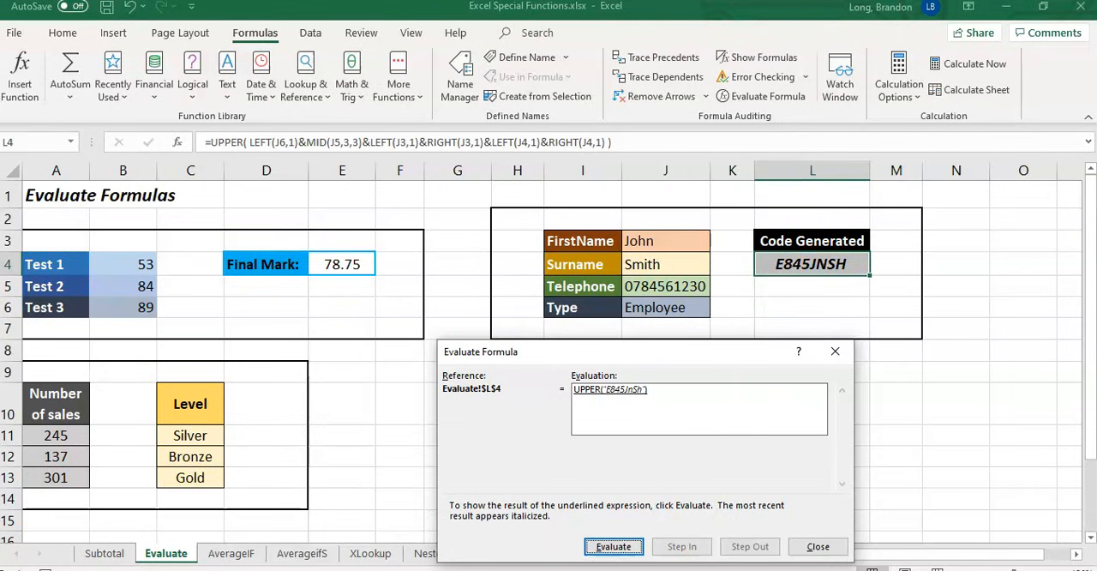
left_click(614, 546)
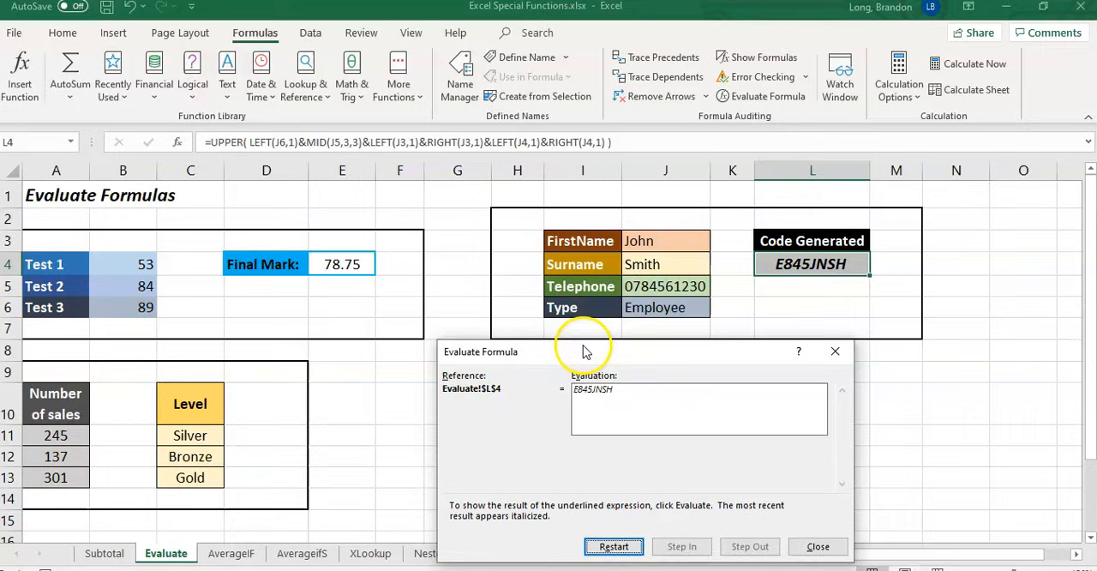
left_click(817, 546)
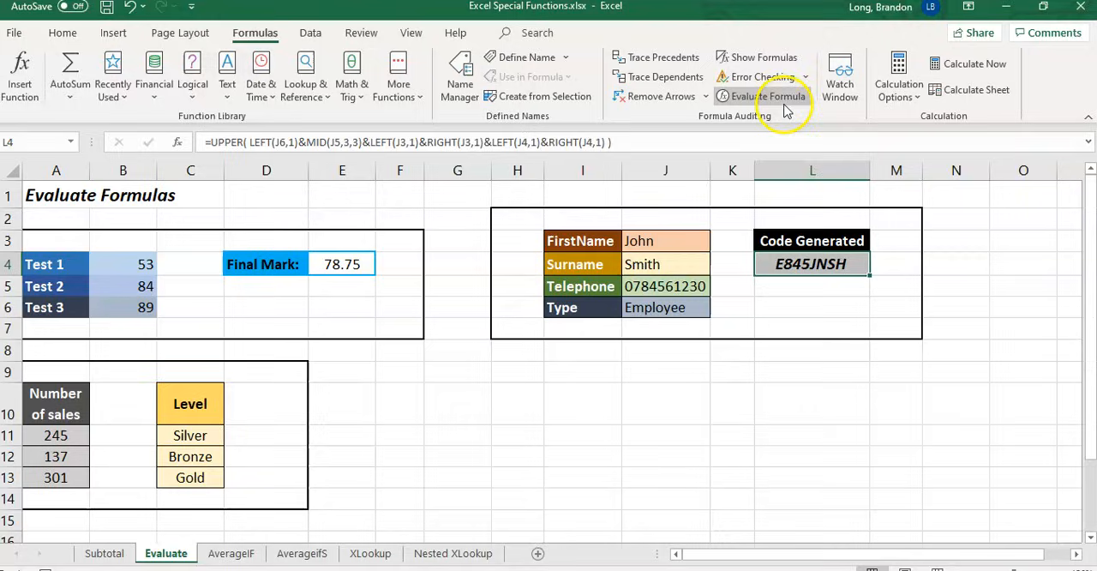
mouse_move(657, 364)
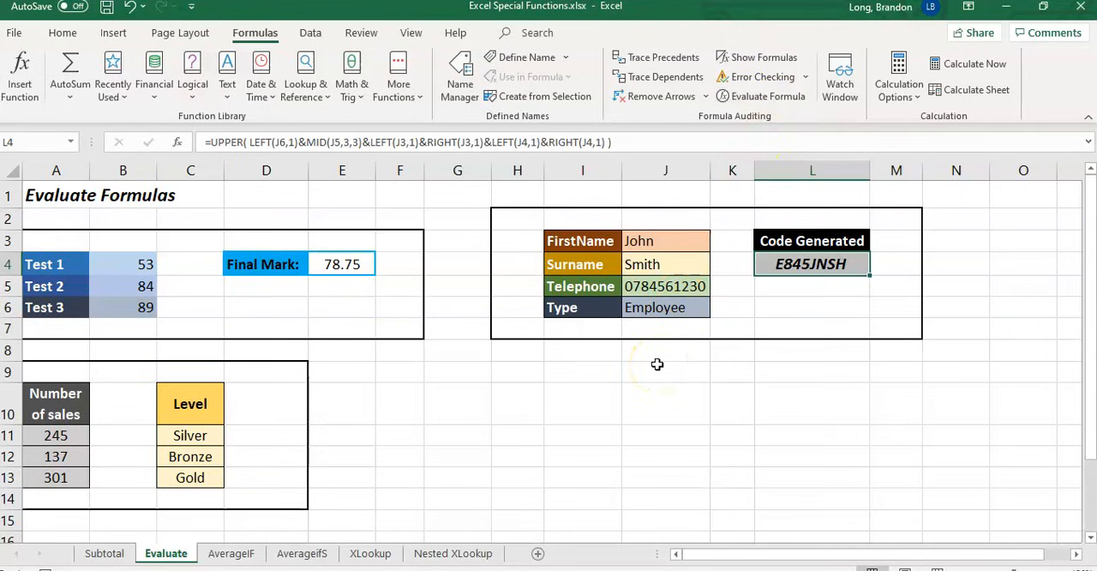